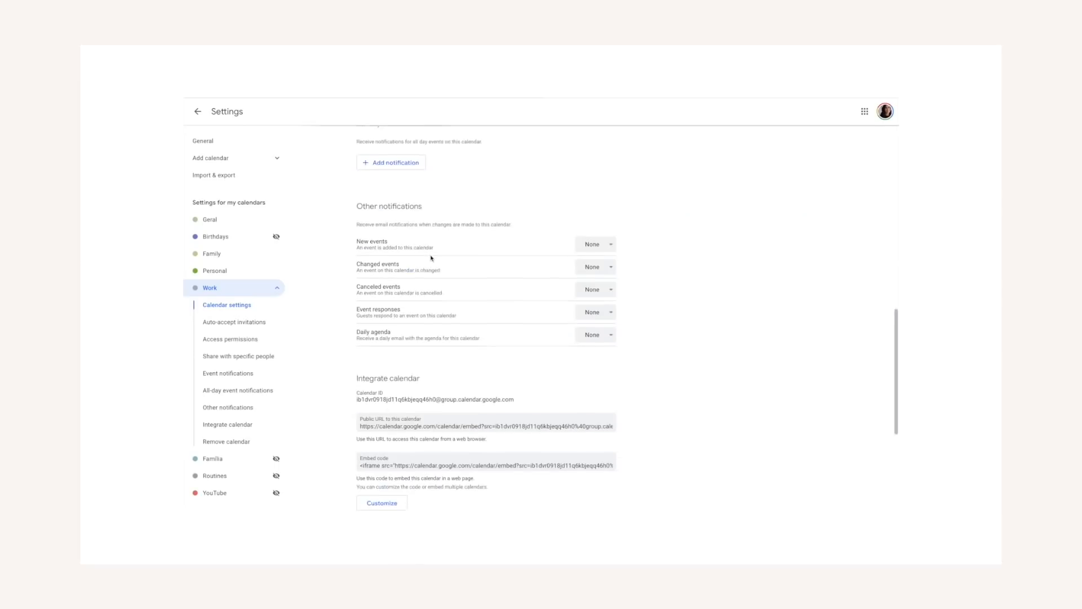
Save the 'Break down complex projects' highlight into the Pomodoro page within Quick Notes
{"action": "scroll", "scroll_direction": "down", "scroll_amount": 3}
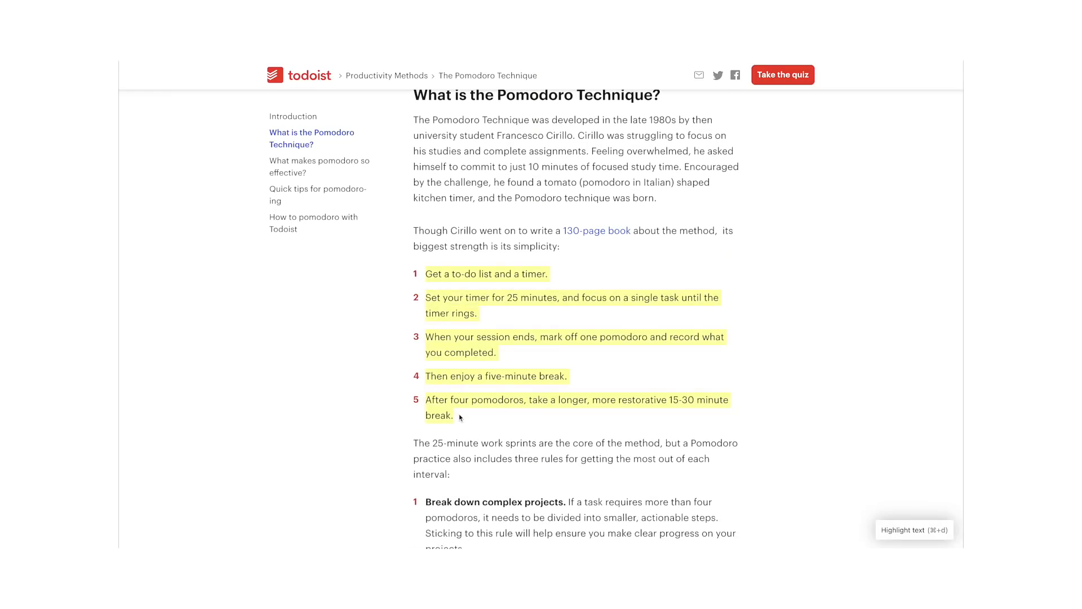
{"action": "left_click", "coordinate": [914, 530]}
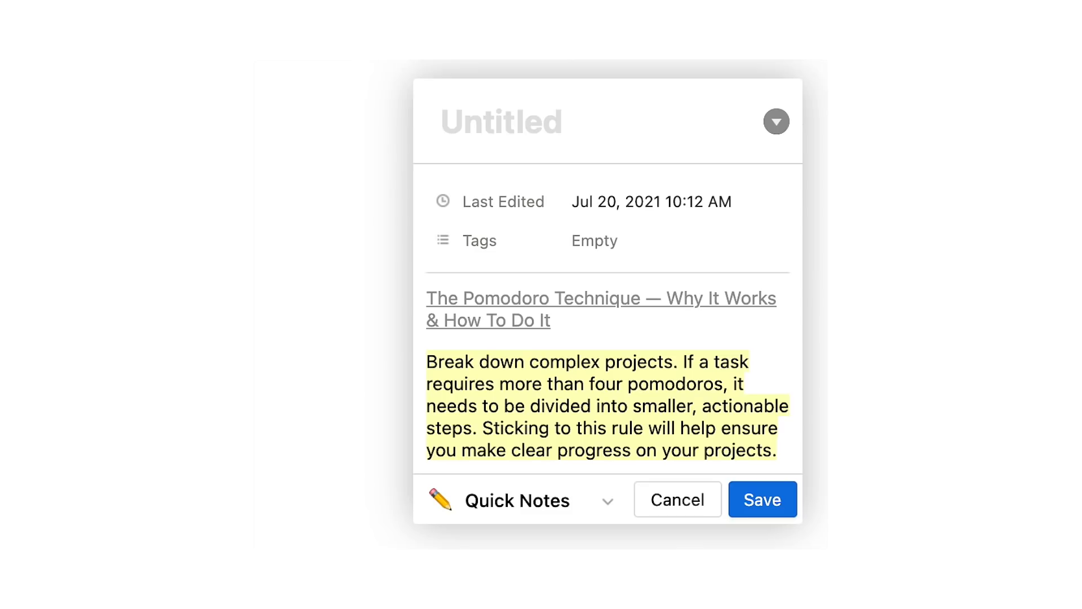
{"action": "type", "text": "B"}
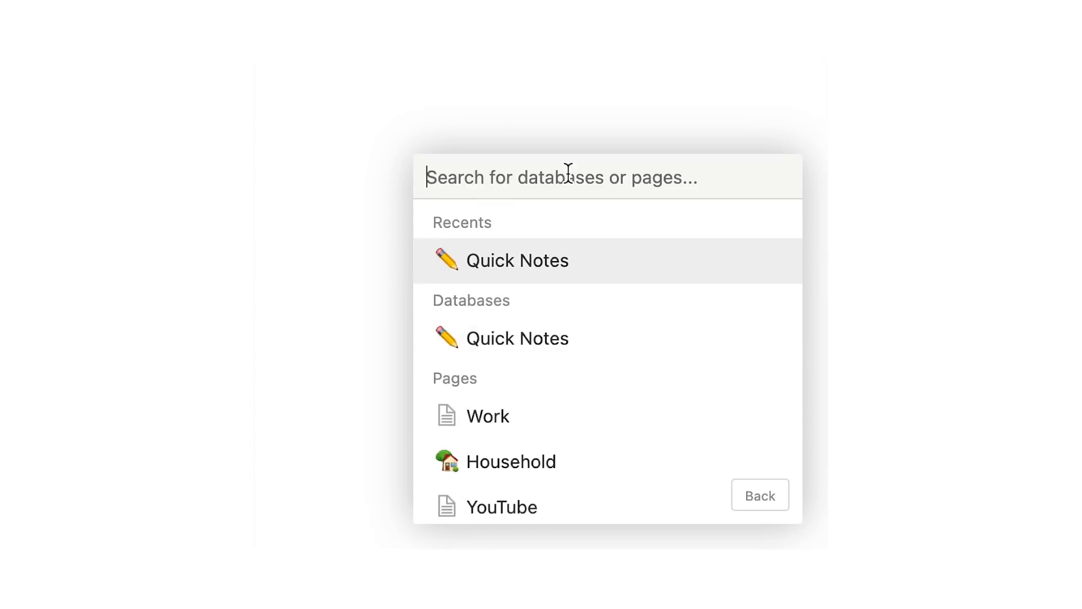
{"action": "type", "text": "Pomodoro"}
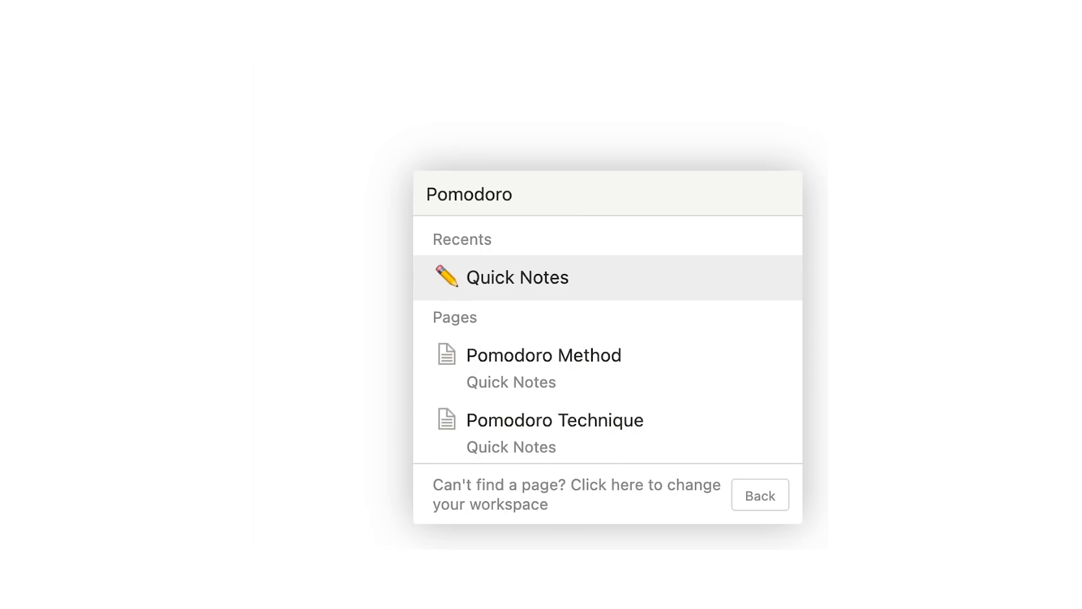
{"action": "left_click", "coordinate": [545, 355]}
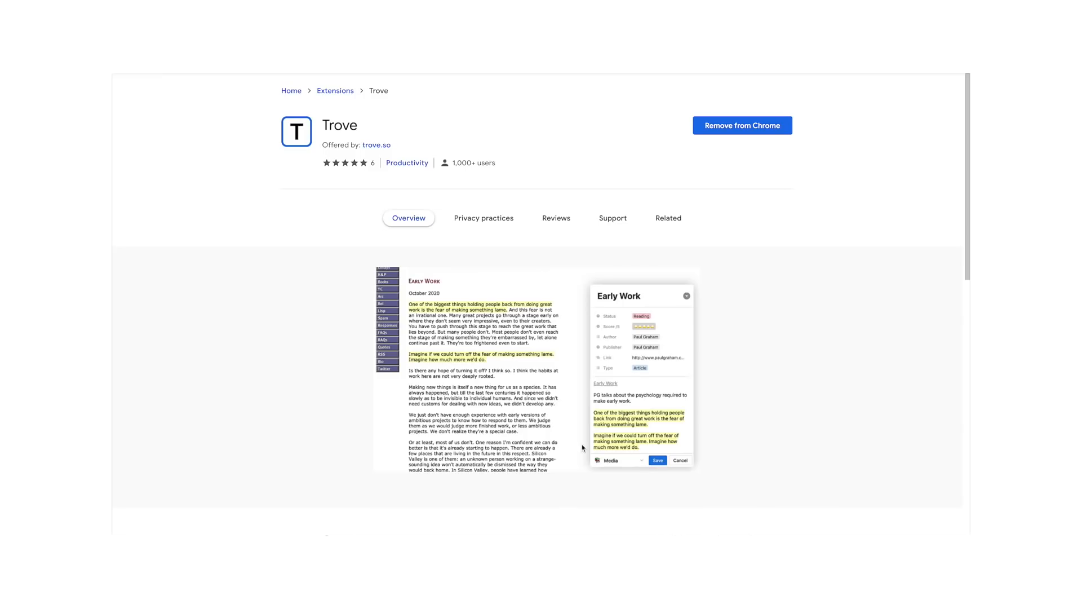
{"action": "scroll", "scroll_direction": "down", "scroll_amount": 3}
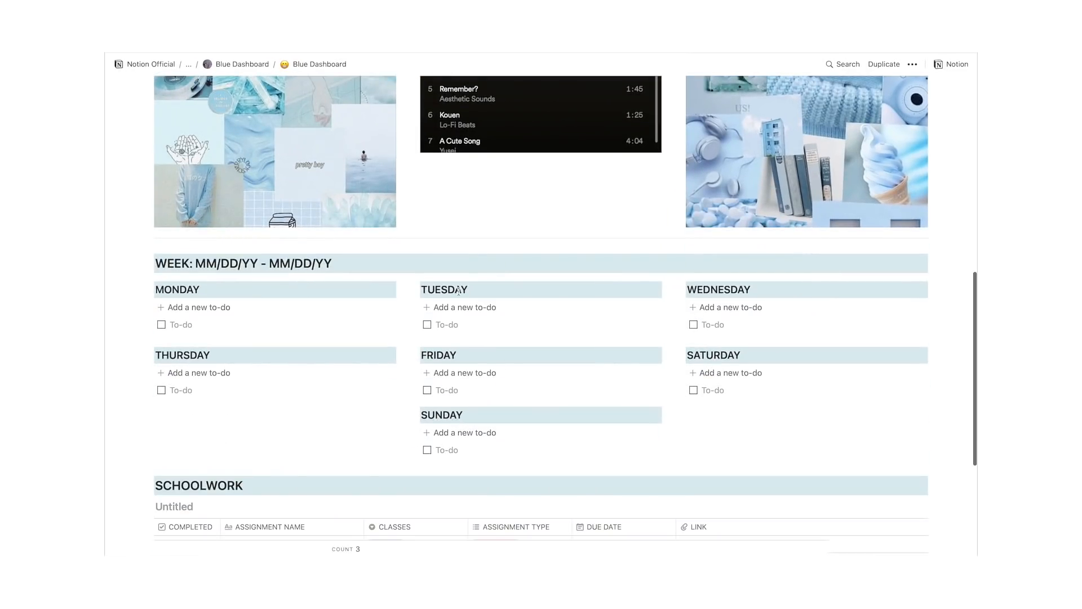
{"action": "mouse_move", "coordinate": [438, 309]}
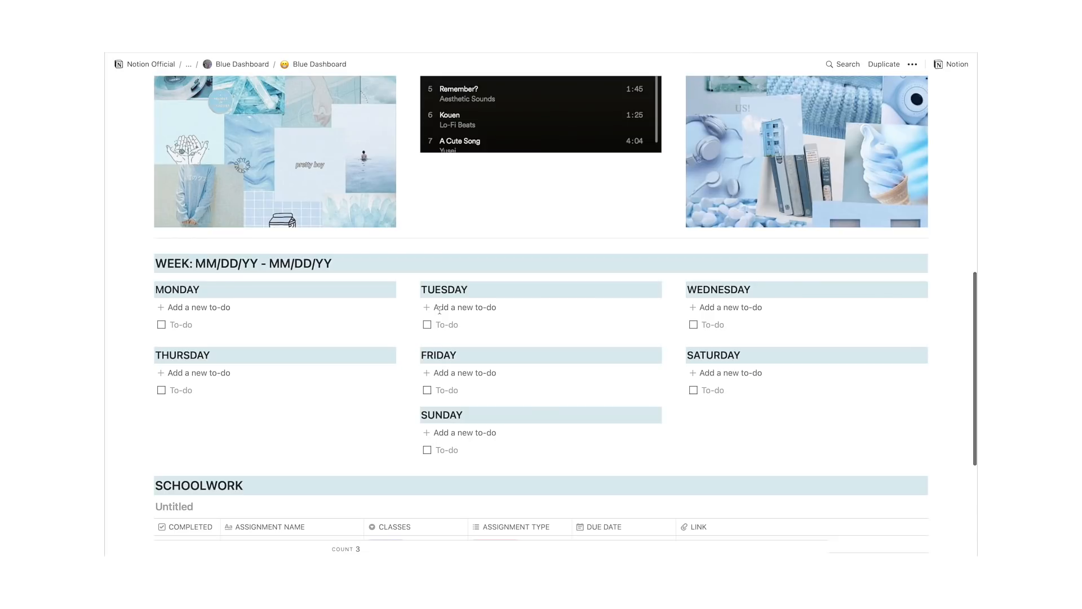
Browse the dashboard templates and open the school page from the gallery
{"action": "scroll", "scroll_direction": "down", "scroll_amount": 3}
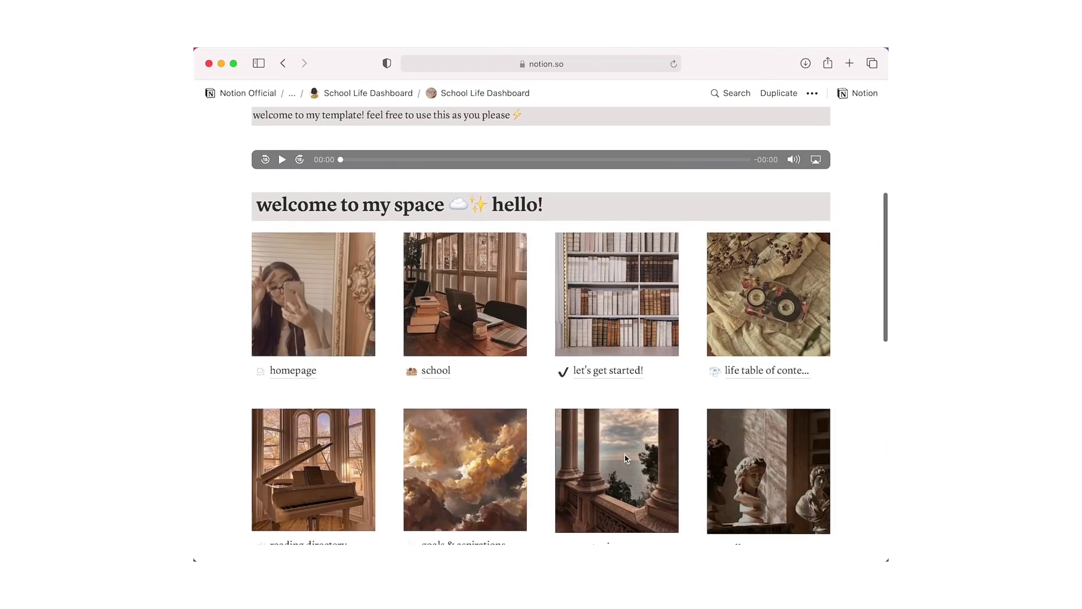
{"action": "scroll", "scroll_direction": "down", "scroll_amount": 3}
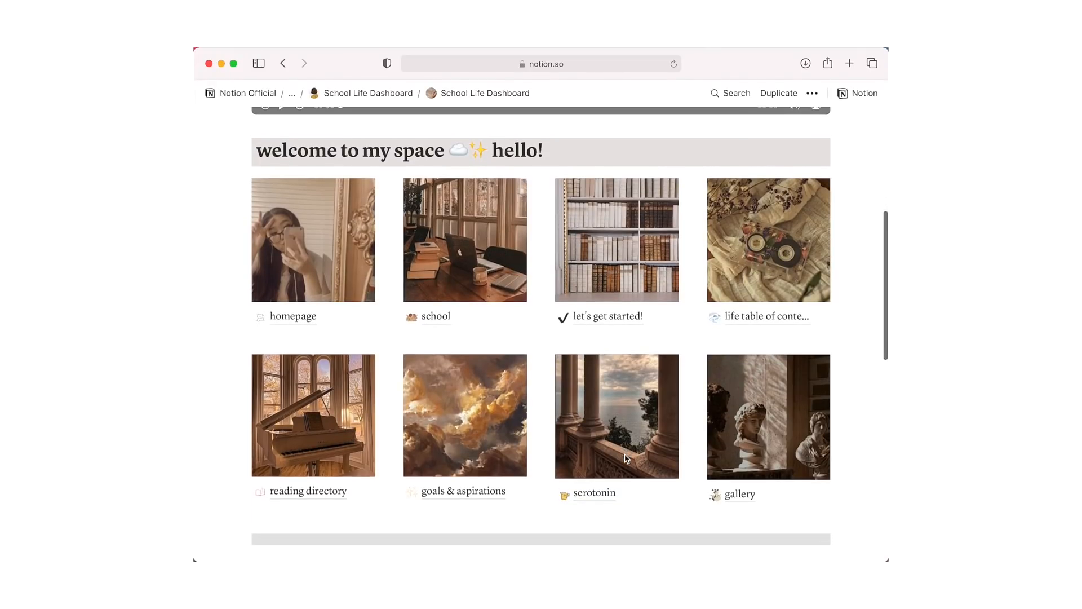
{"action": "scroll", "scroll_direction": "down", "scroll_amount": 3}
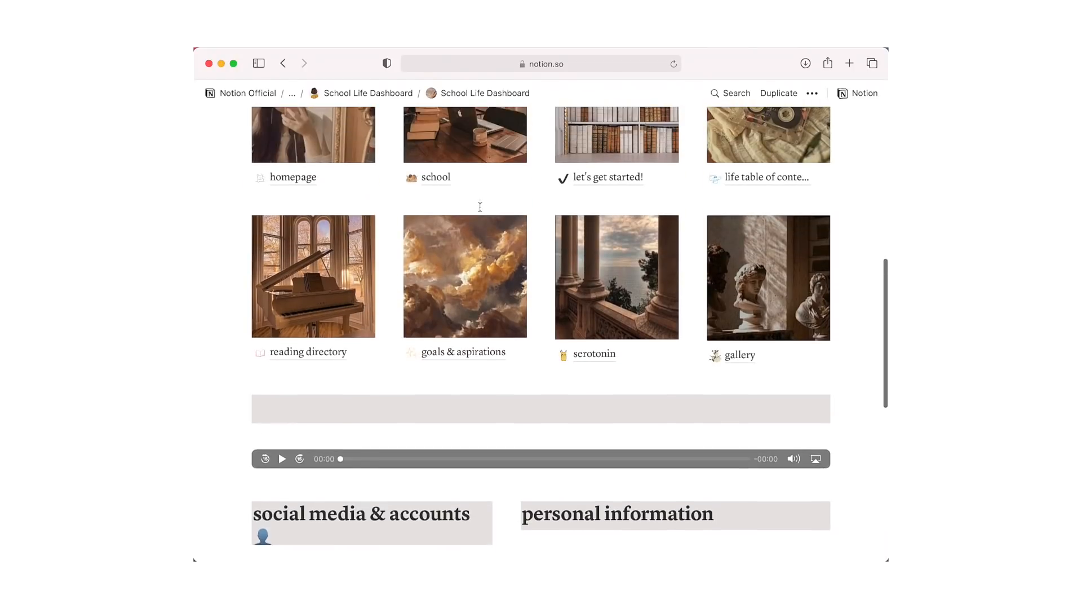
{"action": "left_click", "coordinate": [435, 177]}
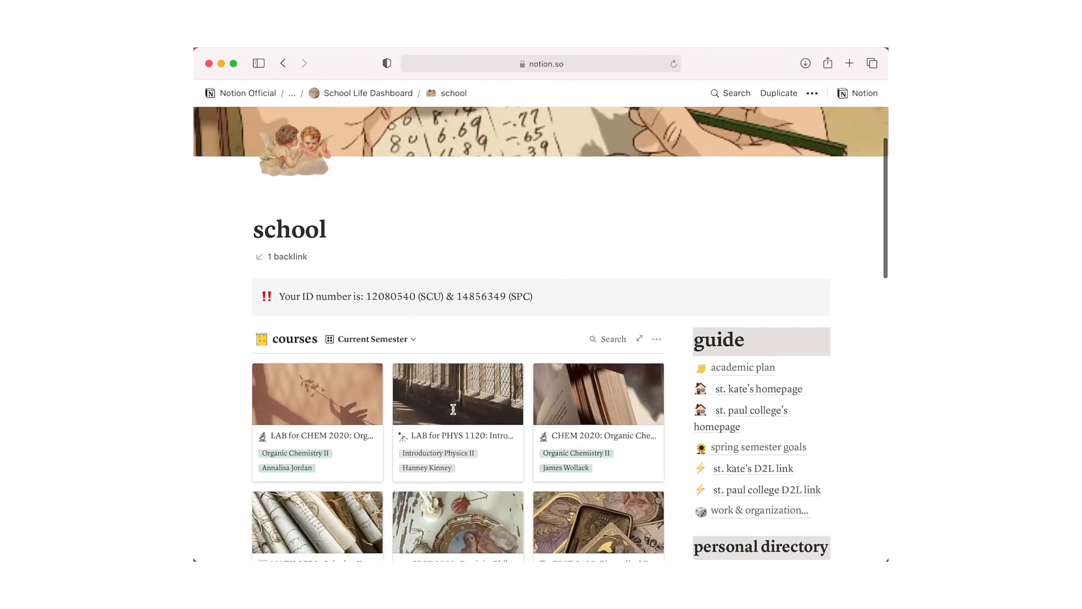
Look through the school template's sections down the page
{"action": "scroll", "scroll_direction": "down", "scroll_amount": 3}
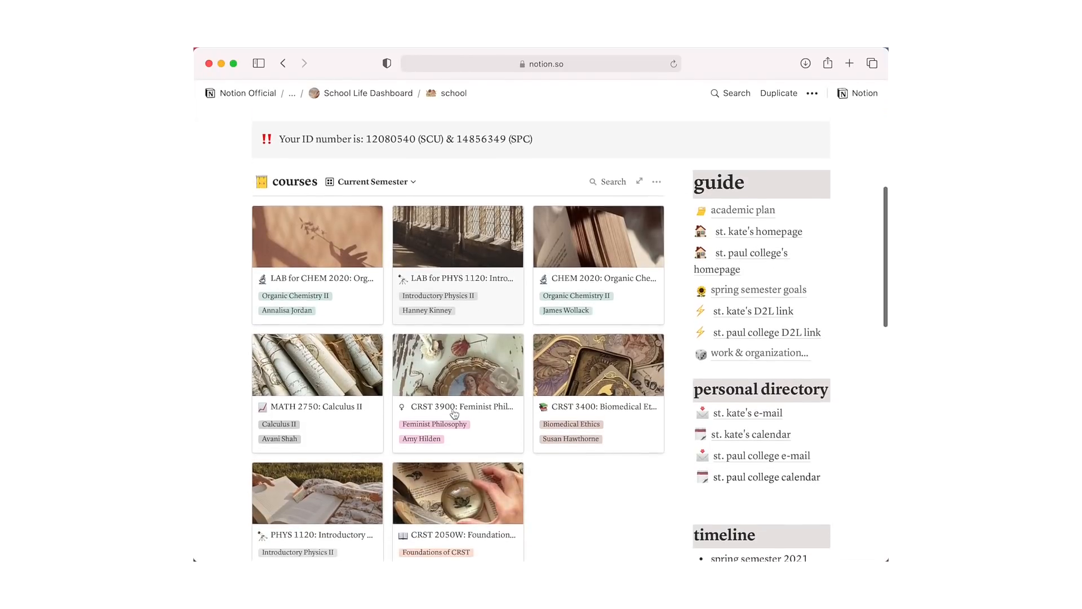
{"action": "scroll", "scroll_direction": "down", "scroll_amount": 3}
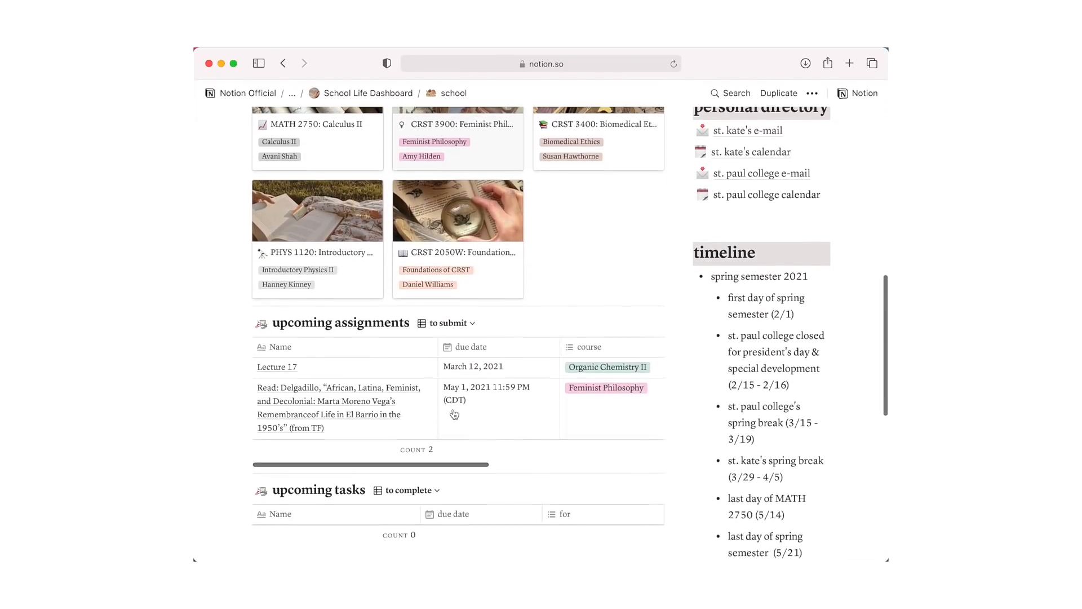
{"action": "scroll", "scroll_direction": "down", "scroll_amount": 3}
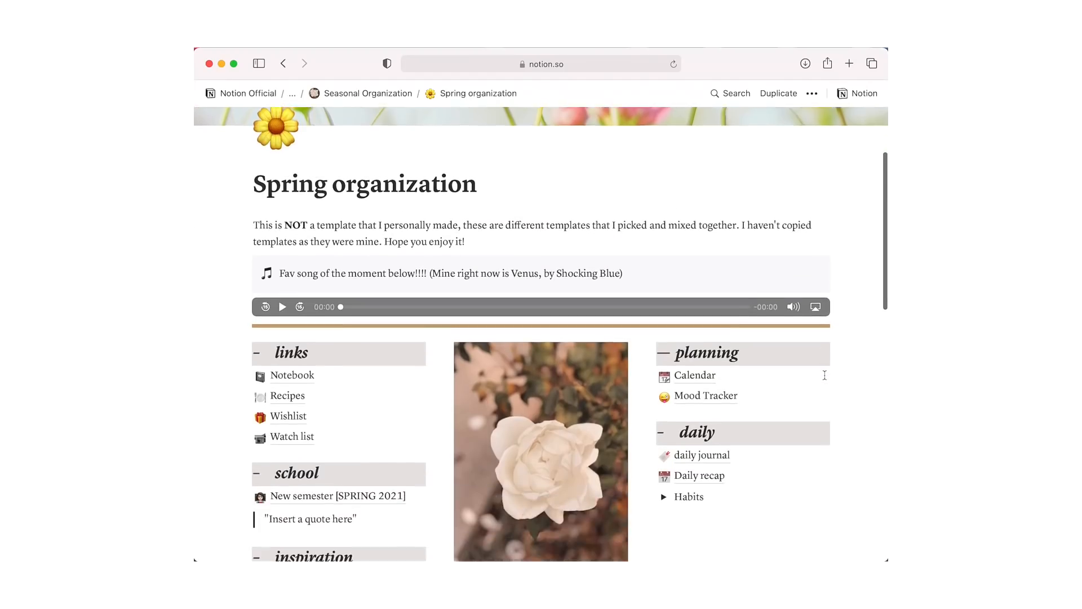
{"action": "scroll", "scroll_direction": "down", "scroll_amount": 3}
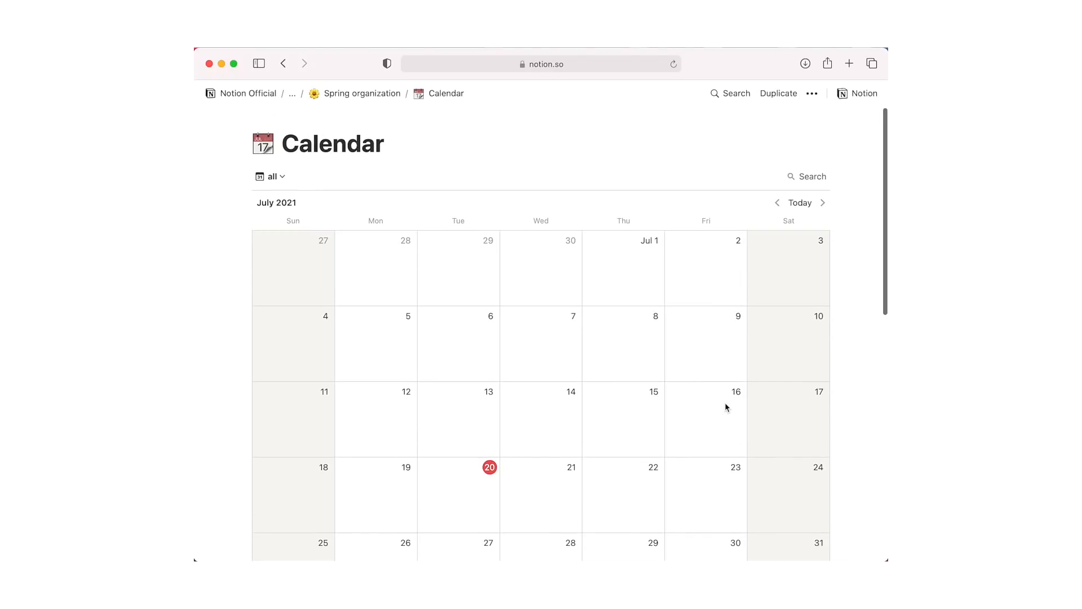
{"action": "mouse_move", "coordinate": [337, 102]}
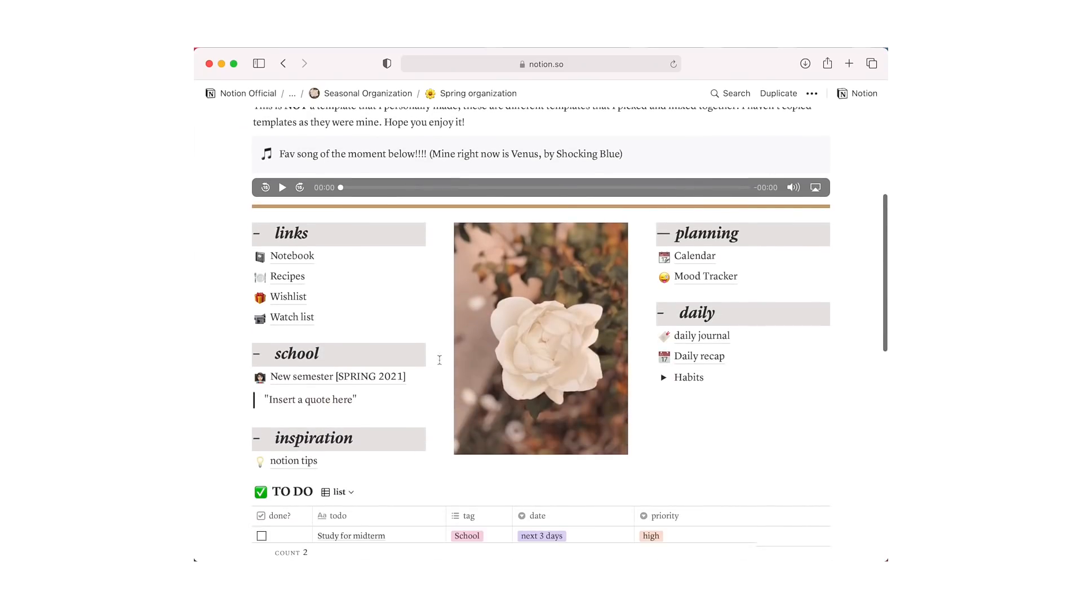
Open Spring organization, preview the Study for midterm task, then close the preview
{"action": "left_click", "coordinate": [288, 296]}
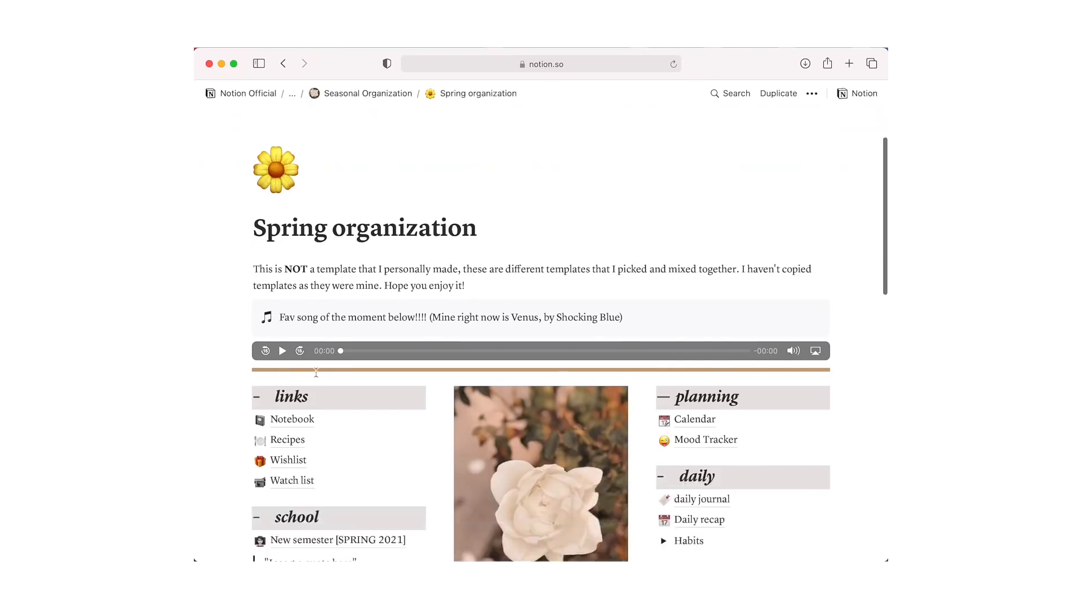
{"action": "scroll", "scroll_direction": "down", "scroll_amount": 3}
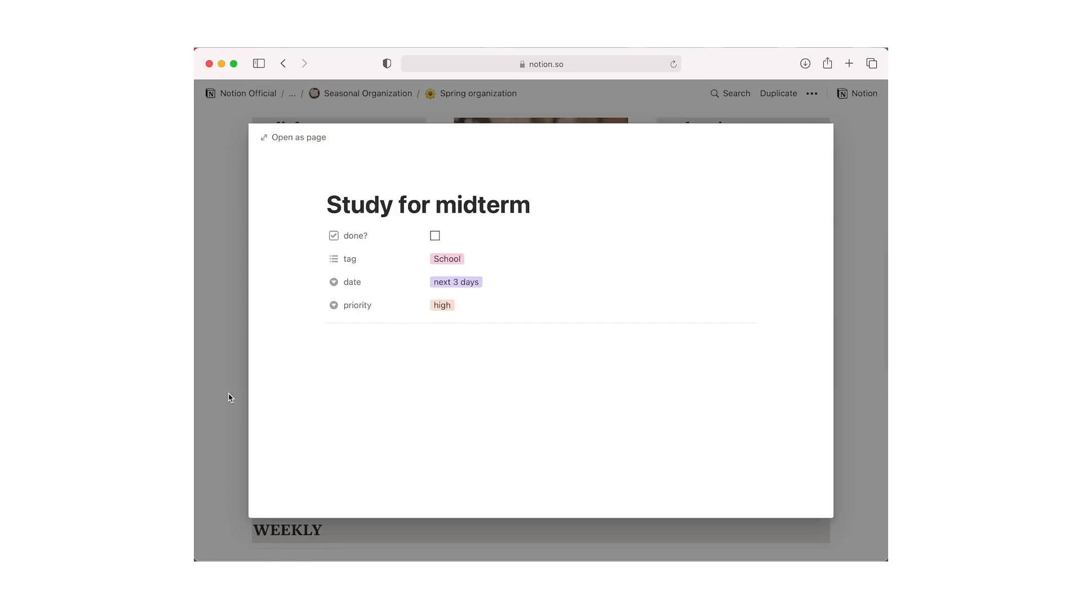
{"action": "left_click", "coordinate": [230, 397]}
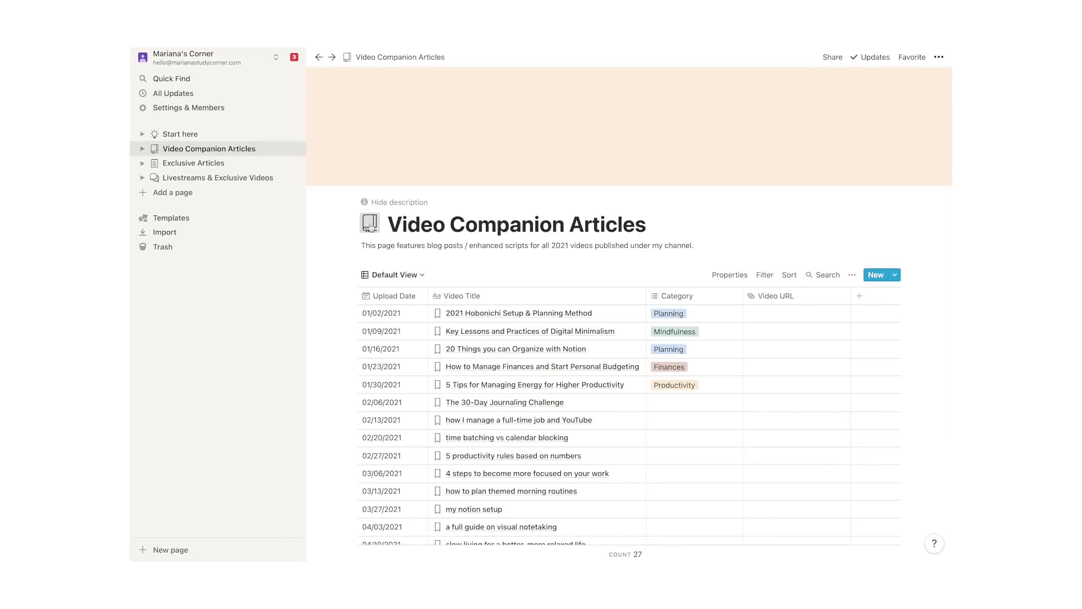
Browse the Notion Icons site's icon collection
{"action": "left_click", "coordinate": [369, 223]}
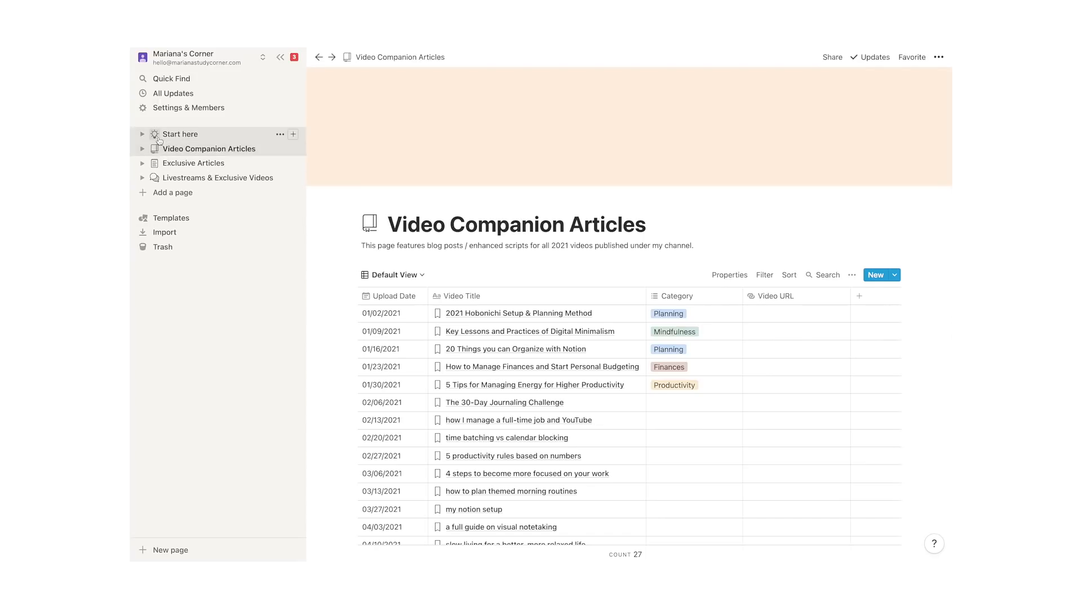
{"action": "mouse_move", "coordinate": [157, 164]}
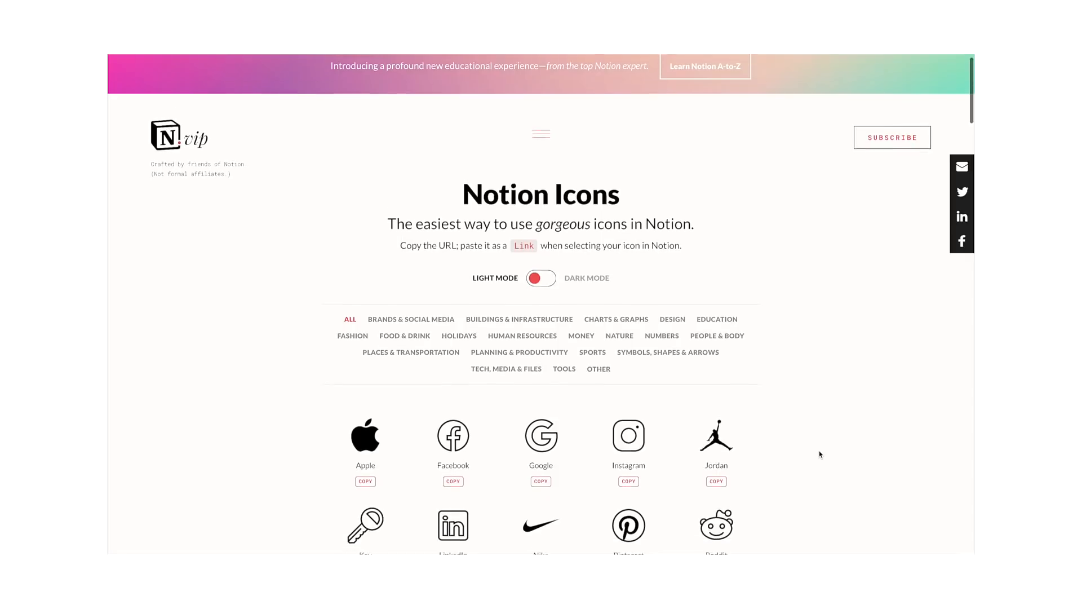
{"action": "scroll", "scroll_direction": "down", "scroll_amount": 3}
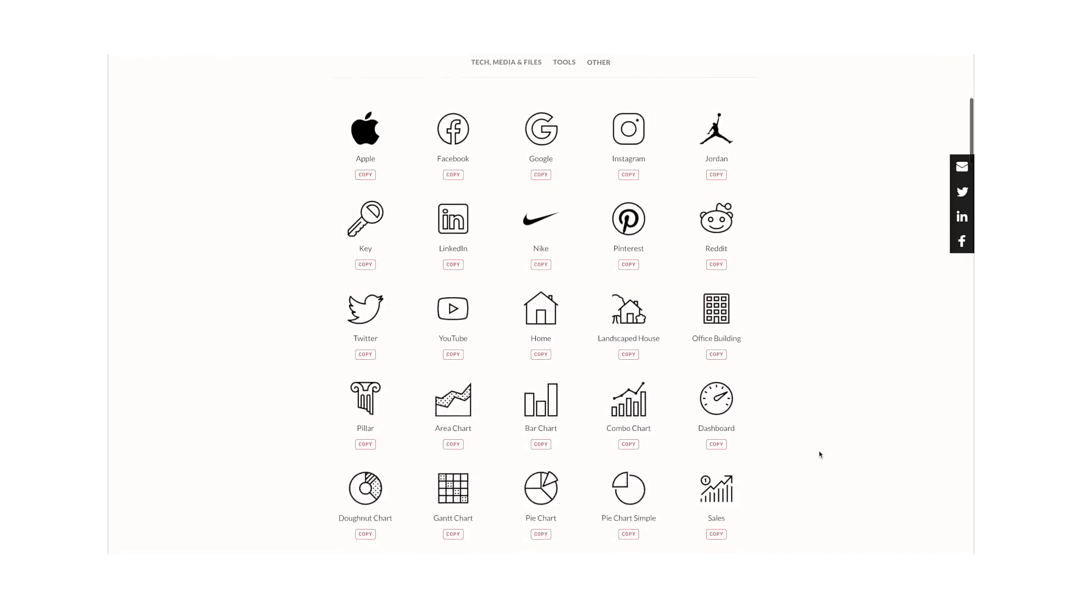
{"action": "scroll", "scroll_direction": "down", "scroll_amount": 3}
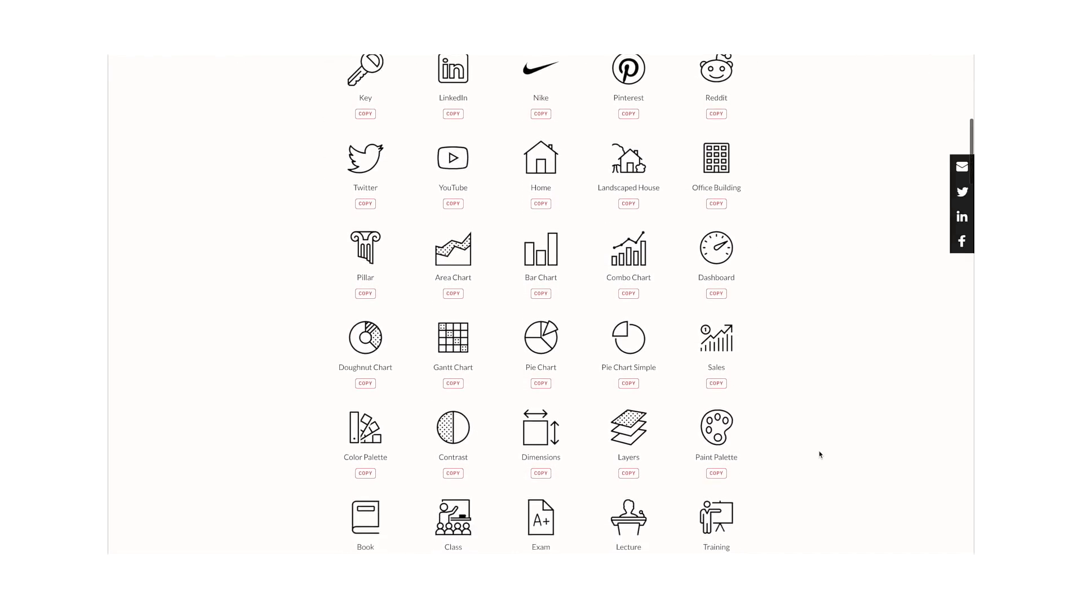
{"action": "scroll", "scroll_direction": "down", "scroll_amount": 3}
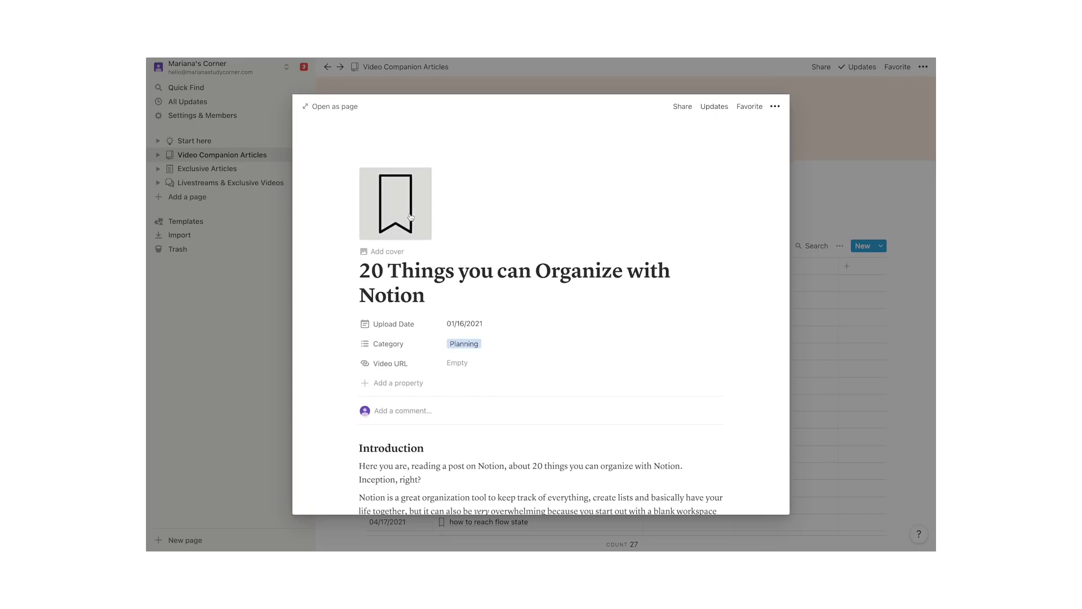
Show the 20 Things article's bookmark-style page icon, then visit icons8.com
{"action": "left_click", "coordinate": [395, 203]}
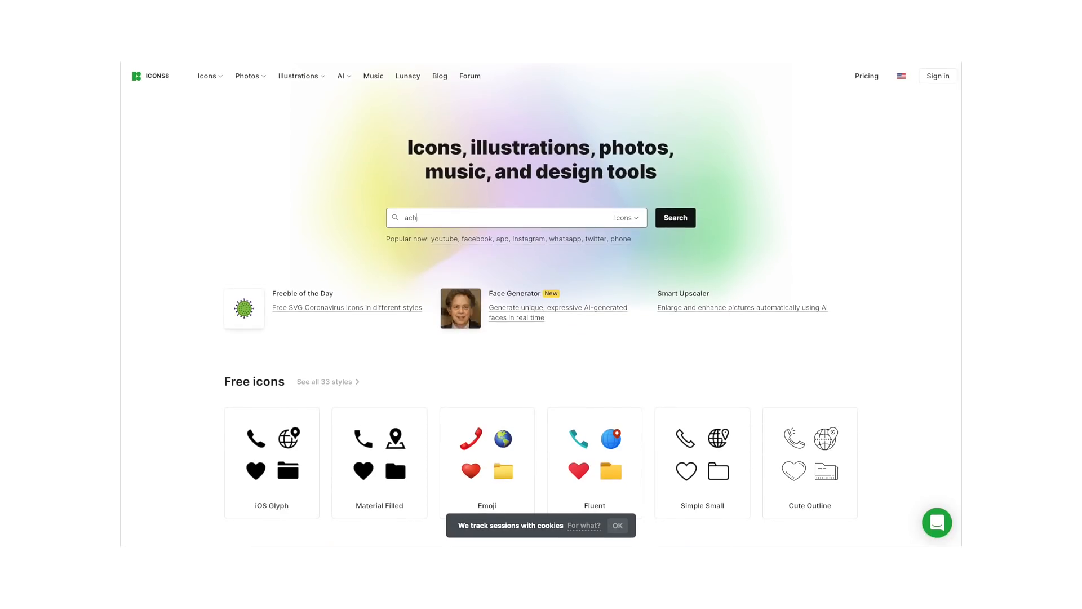
{"action": "left_click", "coordinate": [675, 217]}
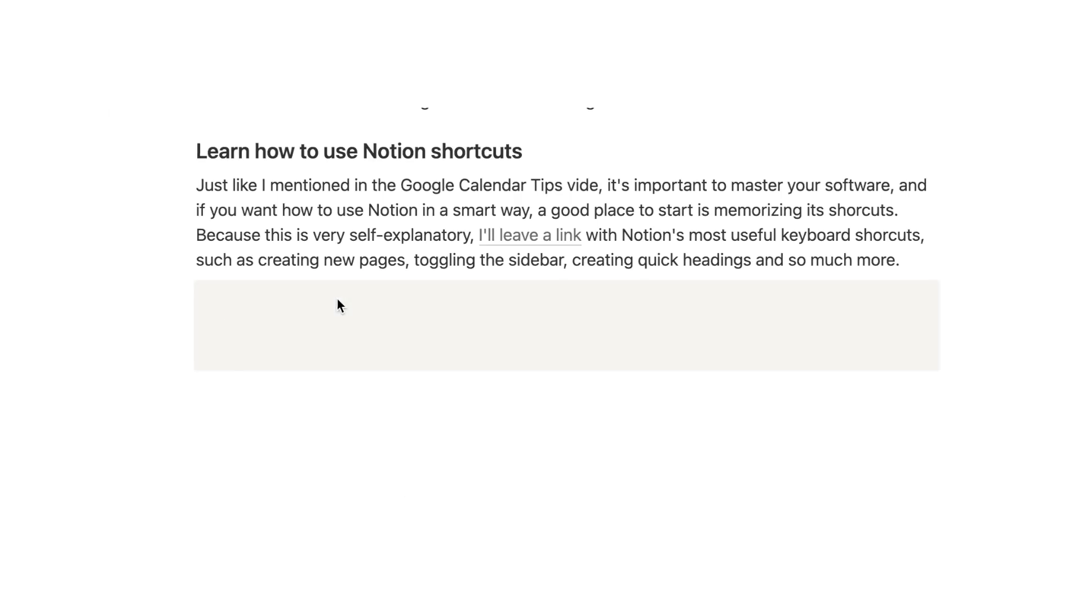
Follow the article link to useTheKeyboard and review Notion's main and editing shortcuts
{"action": "left_click", "coordinate": [529, 234]}
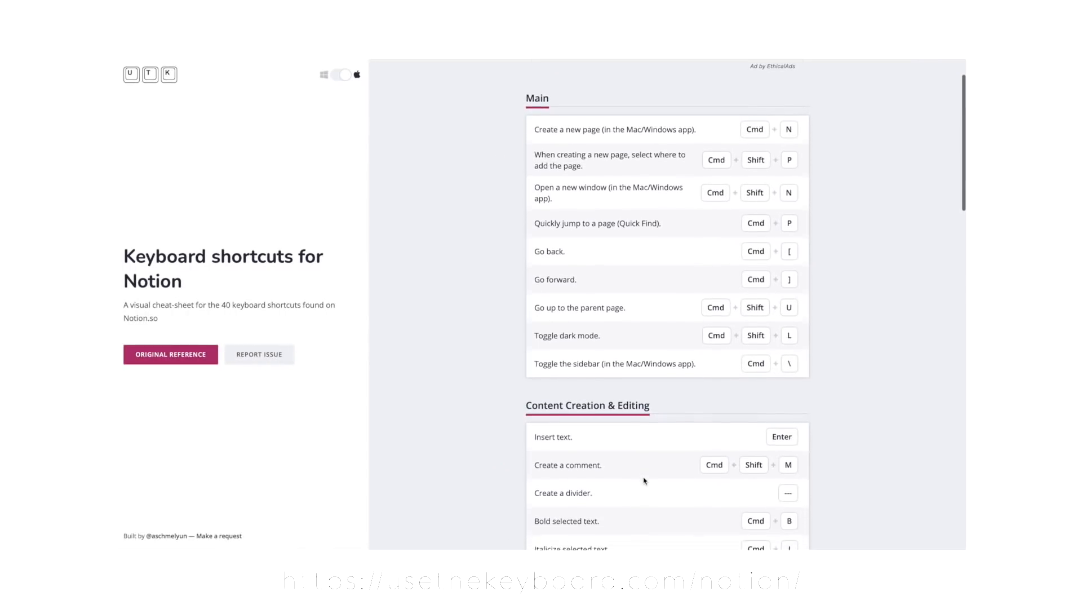
{"action": "scroll", "scroll_direction": "down", "scroll_amount": 3}
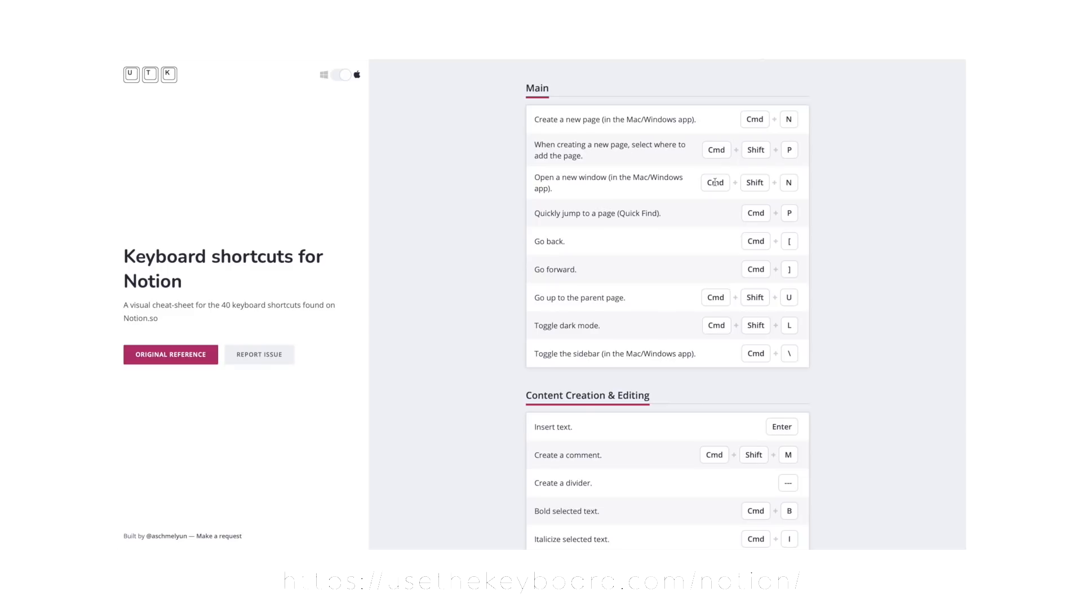
{"action": "scroll", "scroll_direction": "down", "scroll_amount": 3}
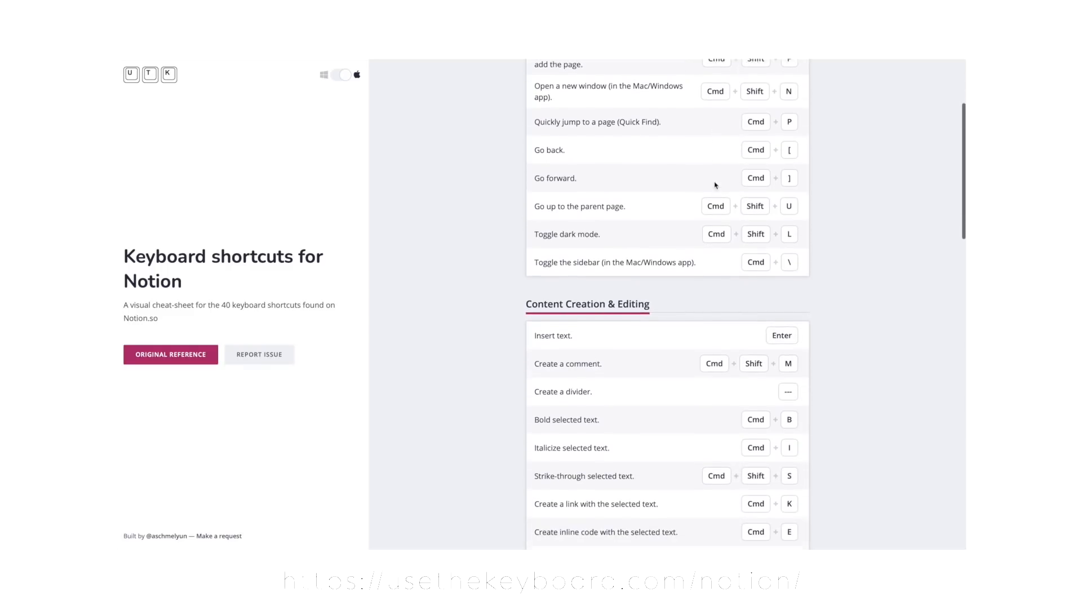
{"action": "scroll", "scroll_direction": "down", "scroll_amount": 3}
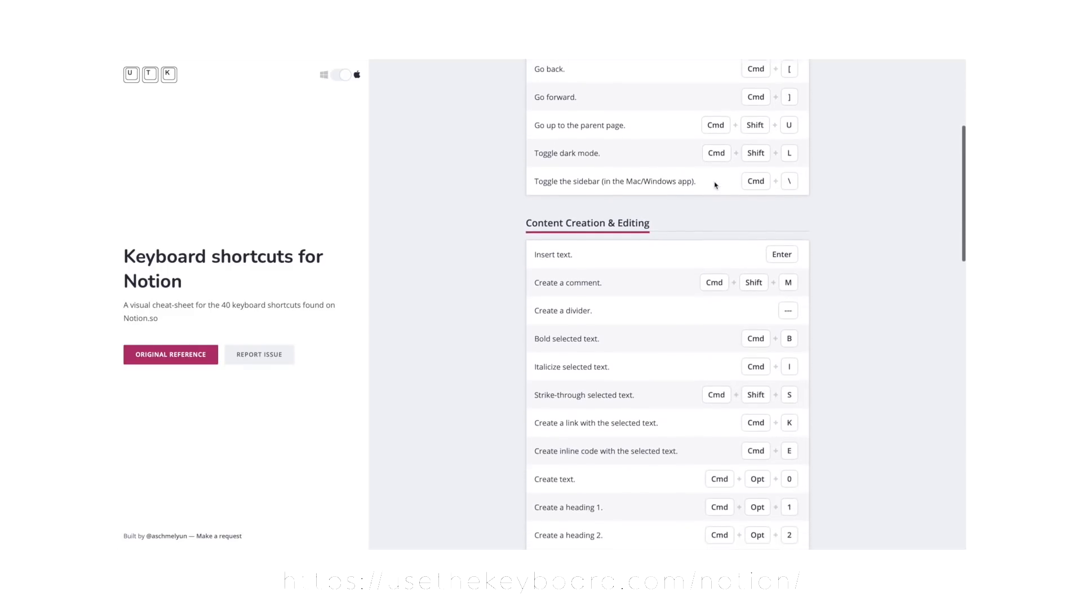
{"action": "scroll", "scroll_direction": "down", "scroll_amount": 3}
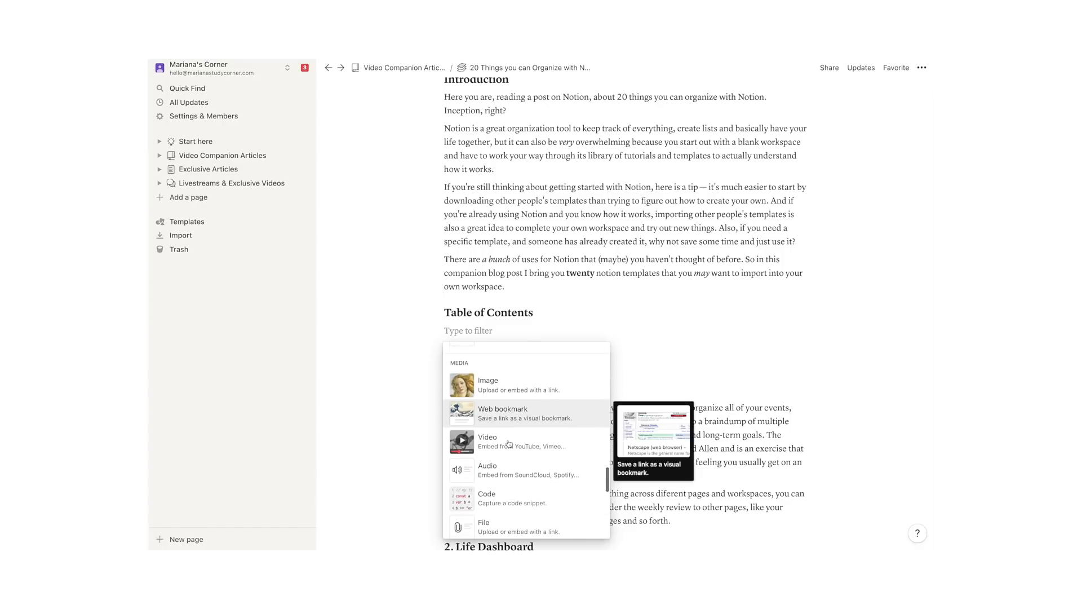
Insert a Table of contents block under the article's Table of Contents heading
{"action": "scroll", "scroll_direction": "down", "scroll_amount": 3}
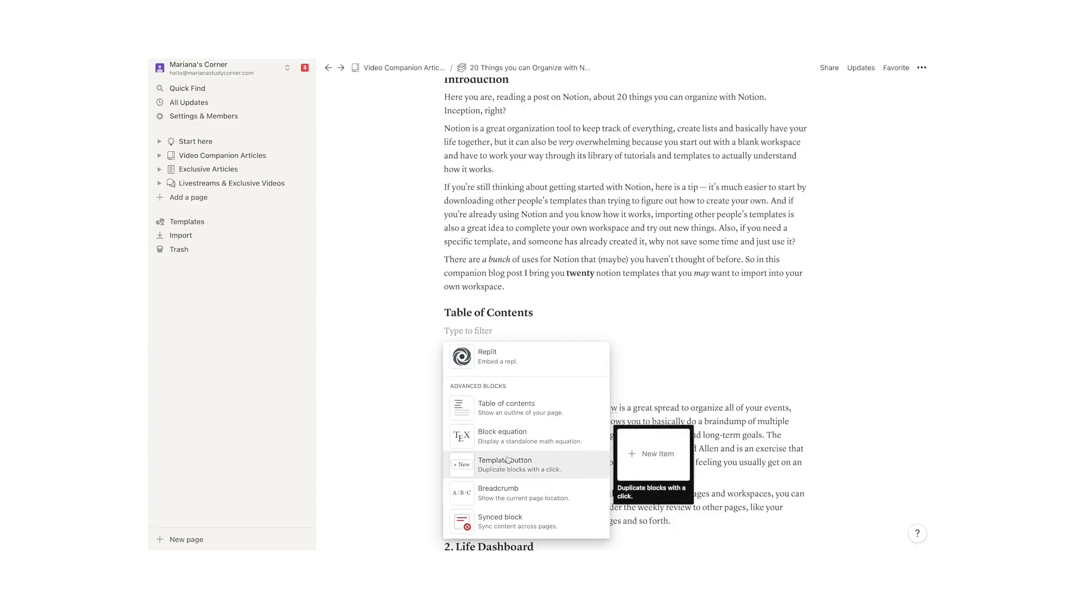
{"action": "mouse_move", "coordinate": [498, 404]}
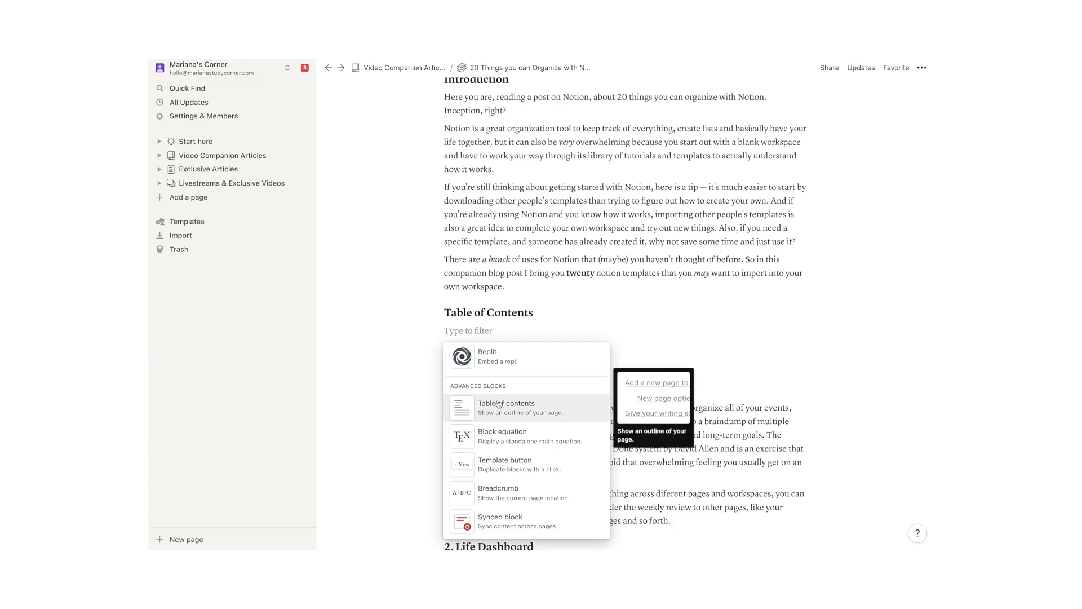
{"action": "left_click", "coordinate": [506, 408]}
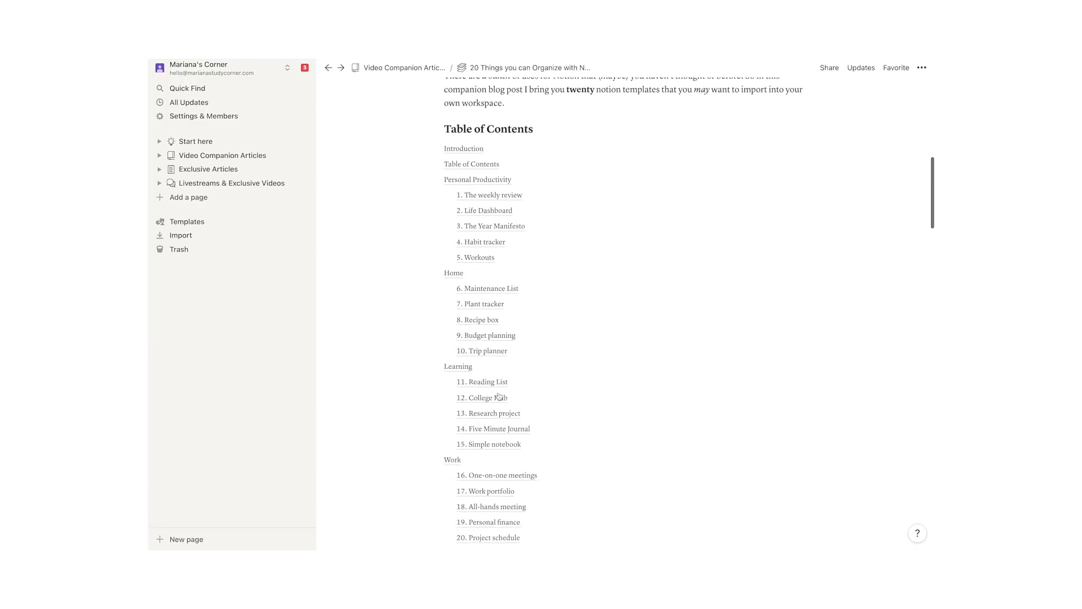
{"action": "scroll", "scroll_direction": "down", "scroll_amount": 3}
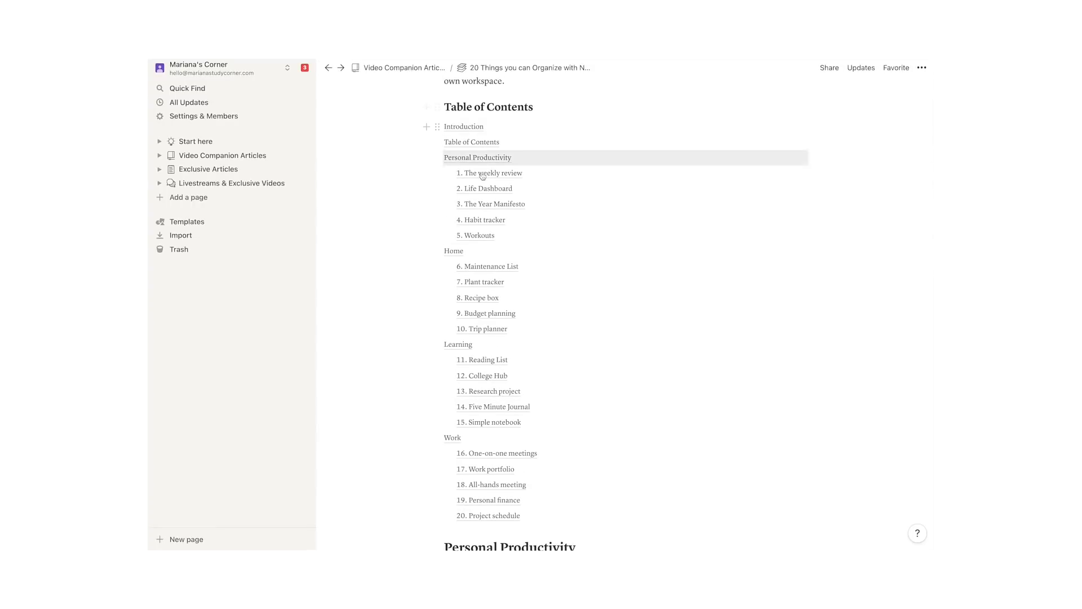
{"action": "mouse_move", "coordinate": [484, 257]}
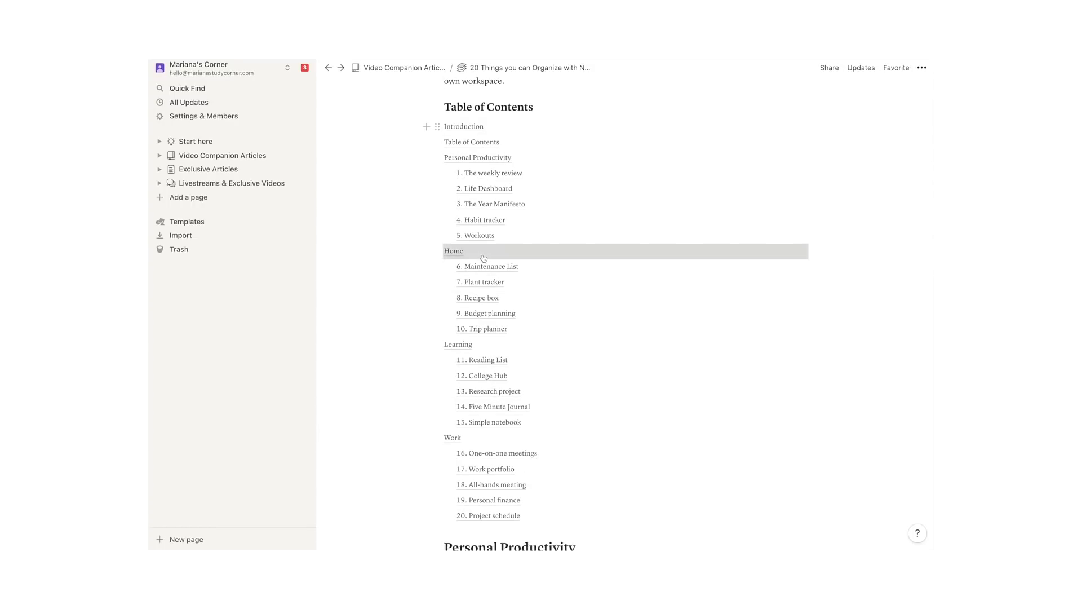
{"action": "scroll", "scroll_direction": "down", "scroll_amount": 3}
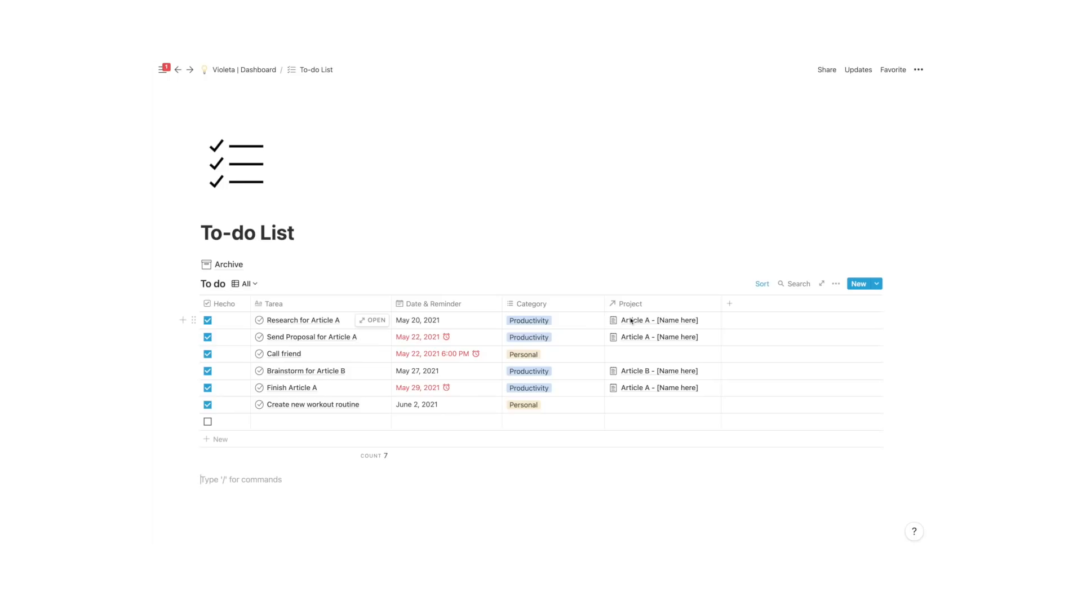
Switch the To do database through its Article A, Article B and Personal views
{"action": "left_click", "coordinate": [659, 320]}
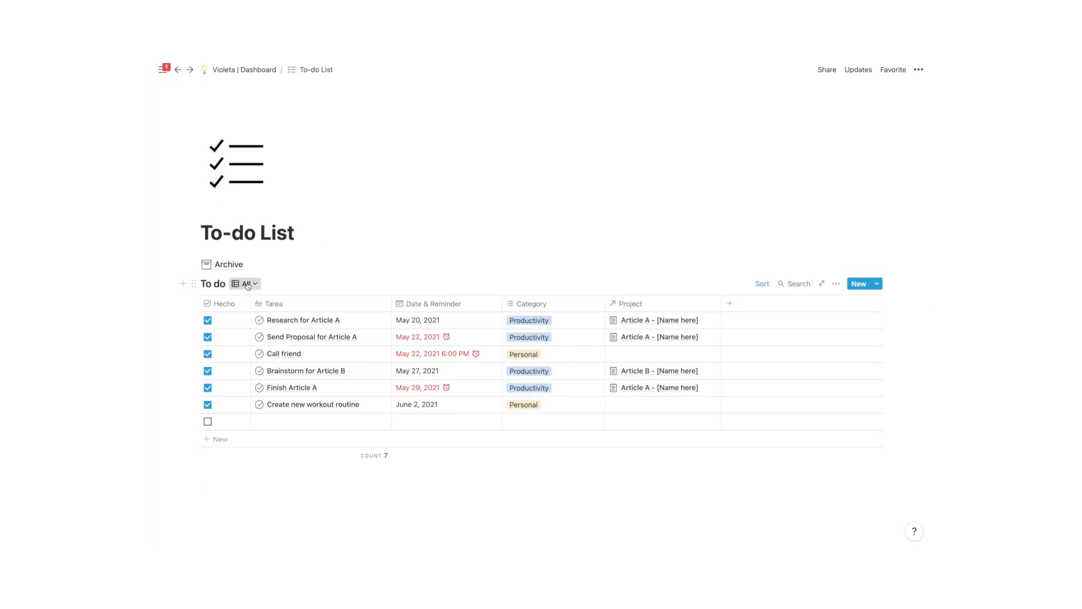
{"action": "left_click", "coordinate": [246, 284]}
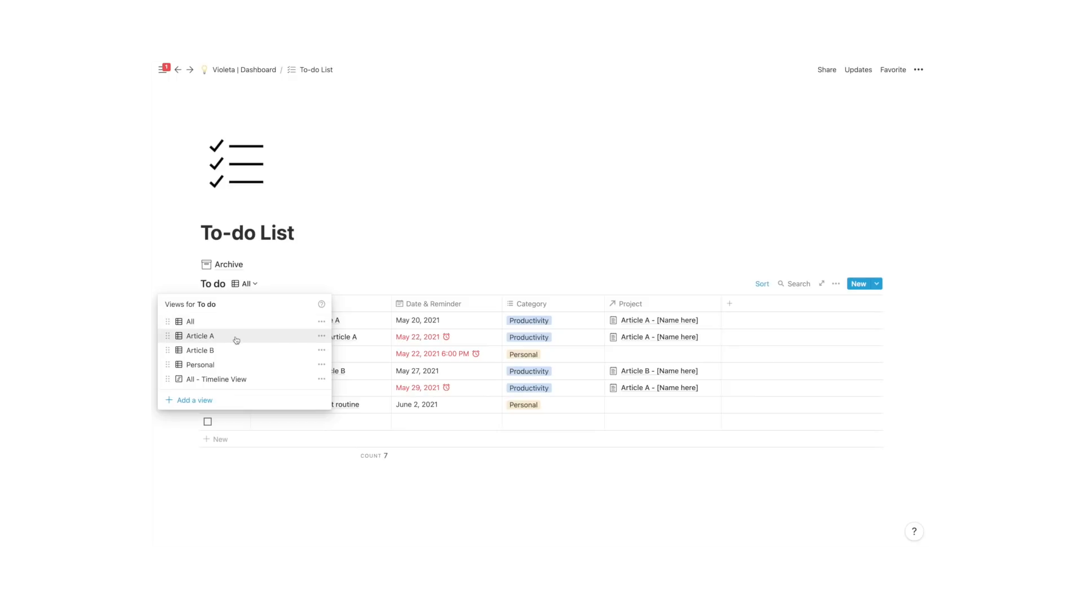
{"action": "left_click", "coordinate": [200, 336]}
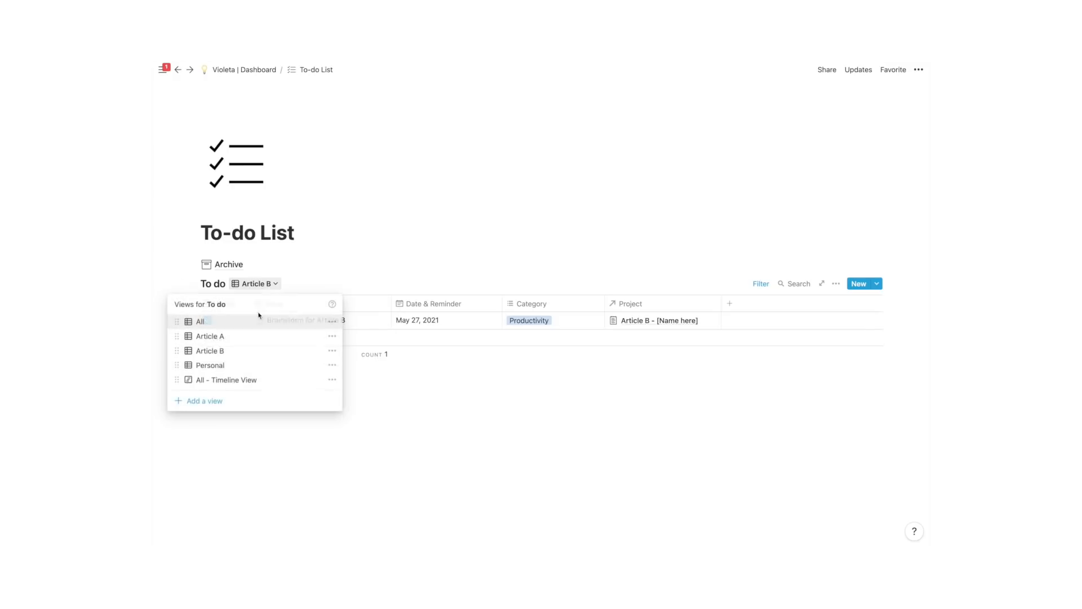
{"action": "left_click", "coordinate": [209, 365]}
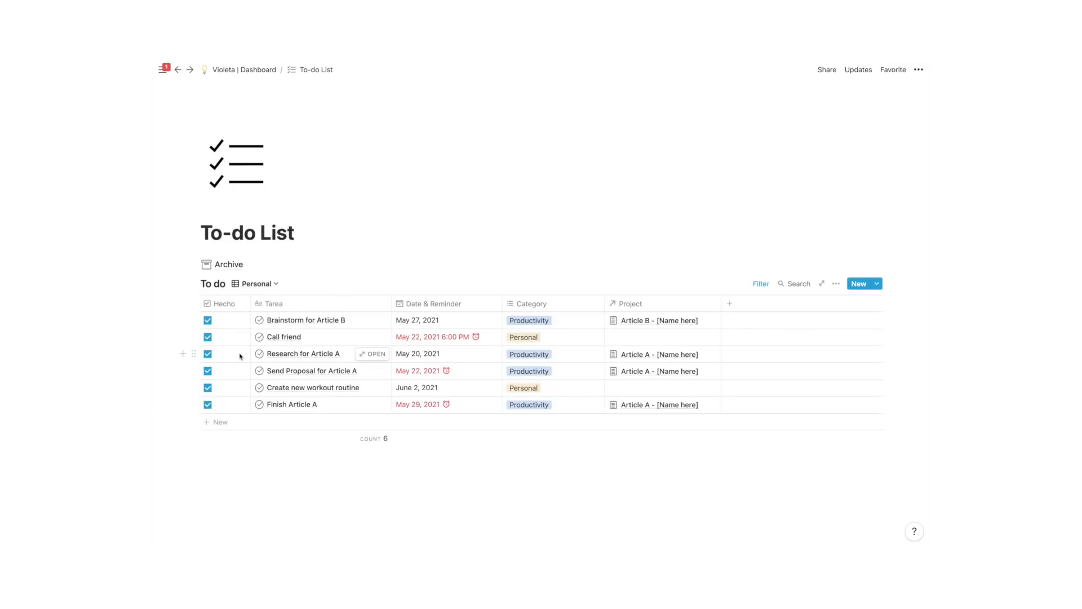
Start adding a new view to the To do database
{"action": "left_click", "coordinate": [255, 284]}
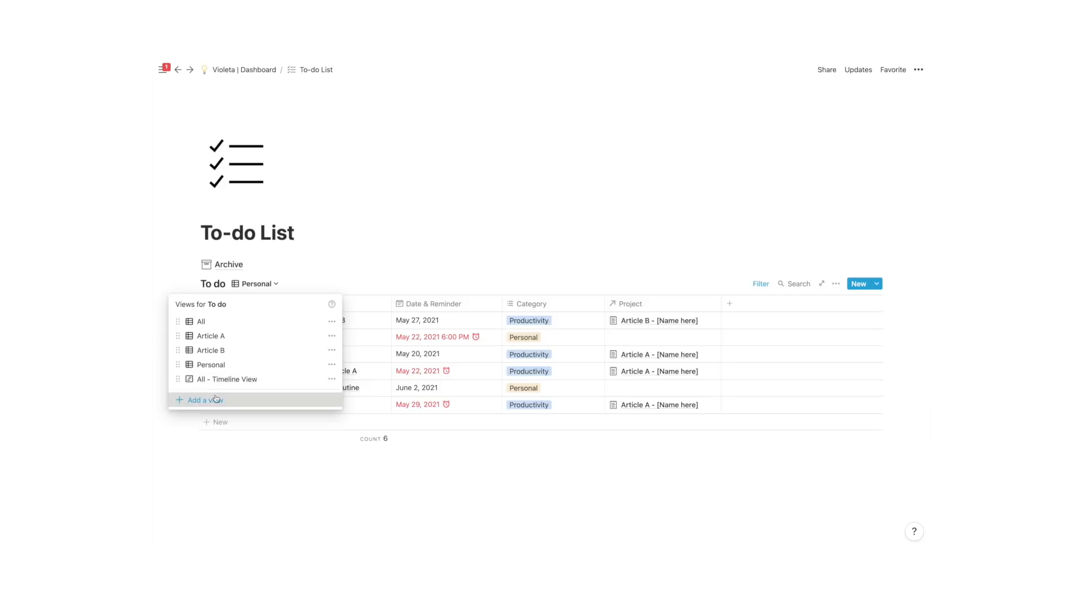
{"action": "left_click", "coordinate": [205, 399]}
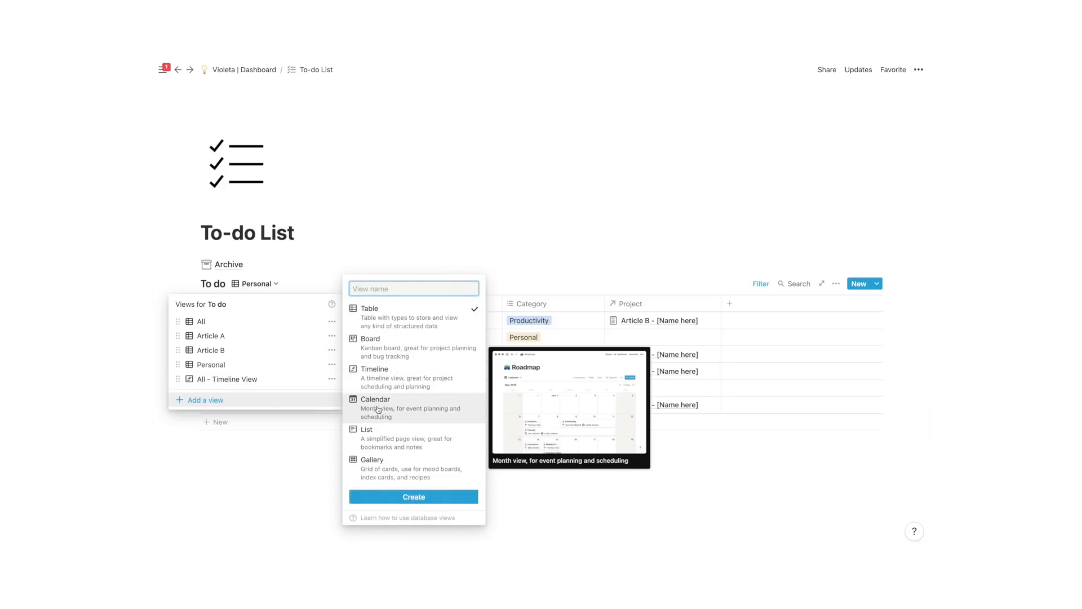
{"action": "mouse_move", "coordinate": [372, 468]}
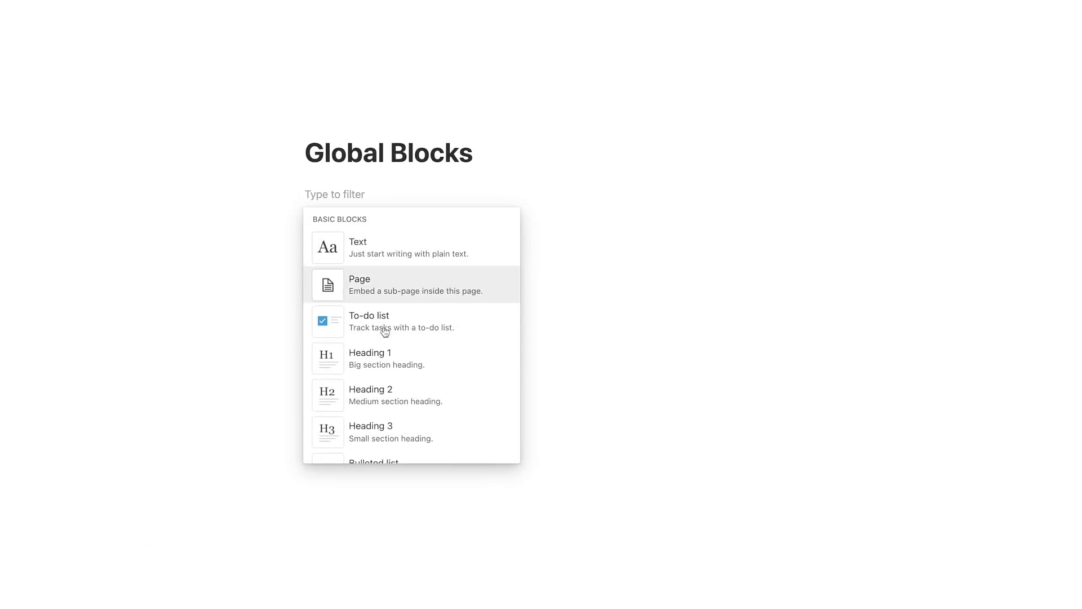
Insert a synced block with a sentence, copy it, and edit it with 'Let's edit it now....'
{"action": "scroll", "scroll_direction": "down", "scroll_amount": 3}
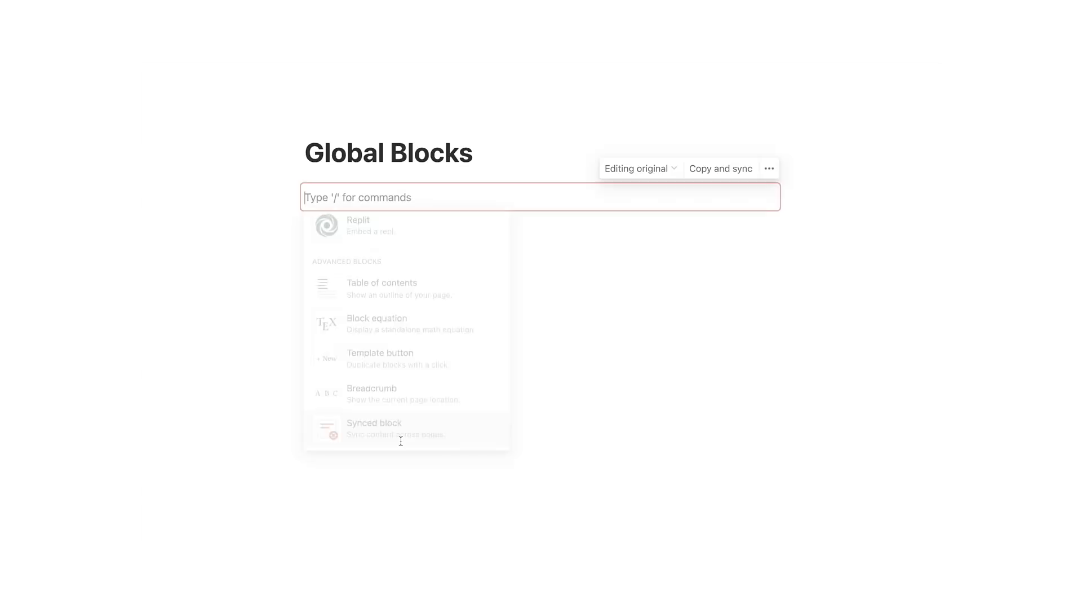
{"action": "type", "text": "This is a synched/global block!"}
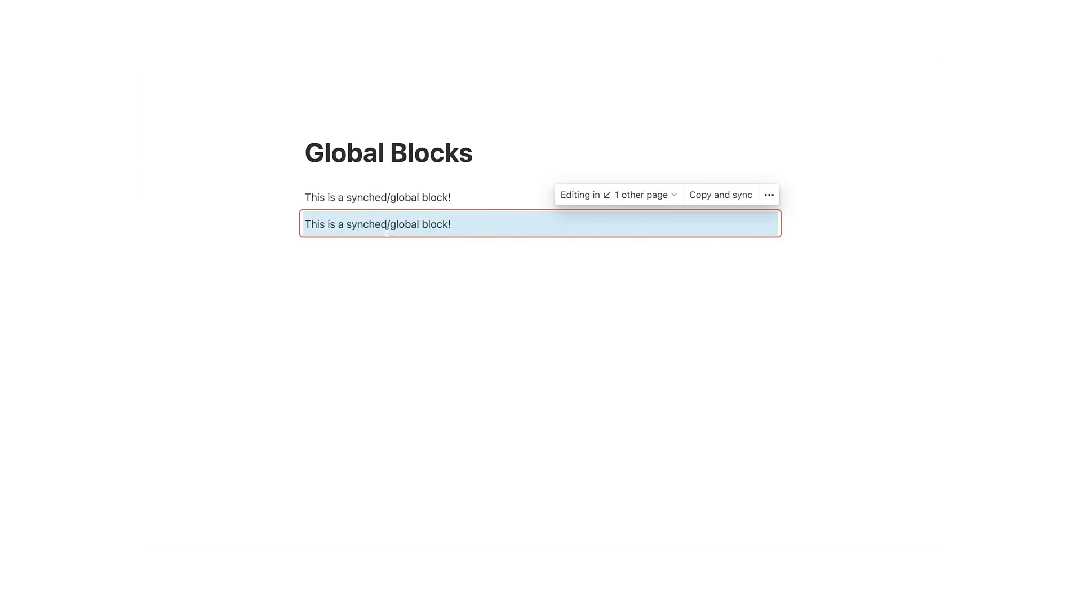
{"action": "type", "text": "Let's"}
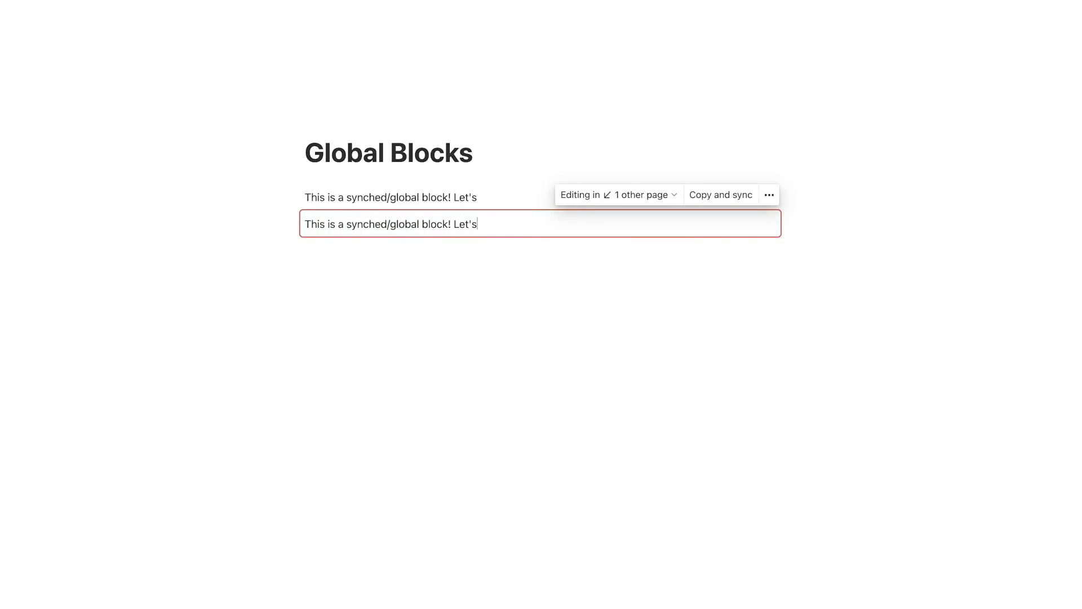
{"action": "type", "text": "edit it now...."}
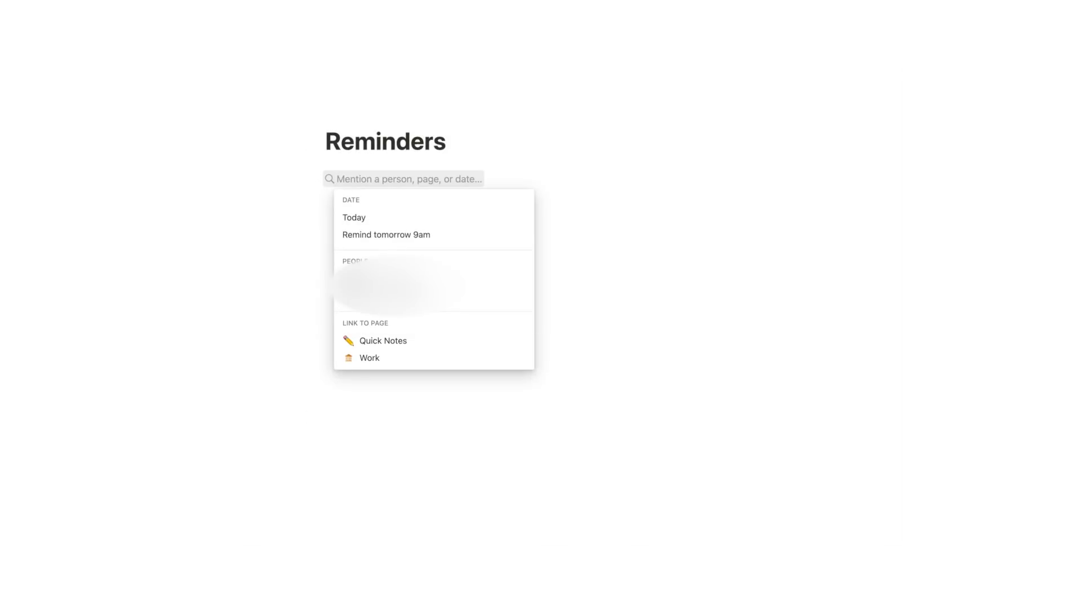
Insert a January 1, 2022 date mention with a reminder 1 day before
{"action": "type", "text": "@d"}
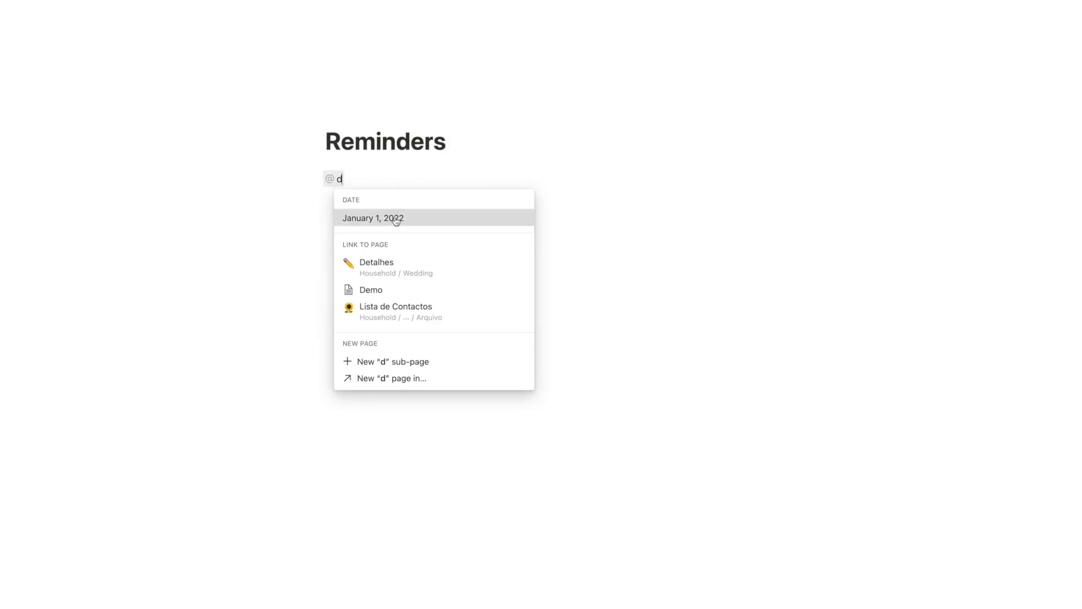
{"action": "left_click", "coordinate": [372, 219]}
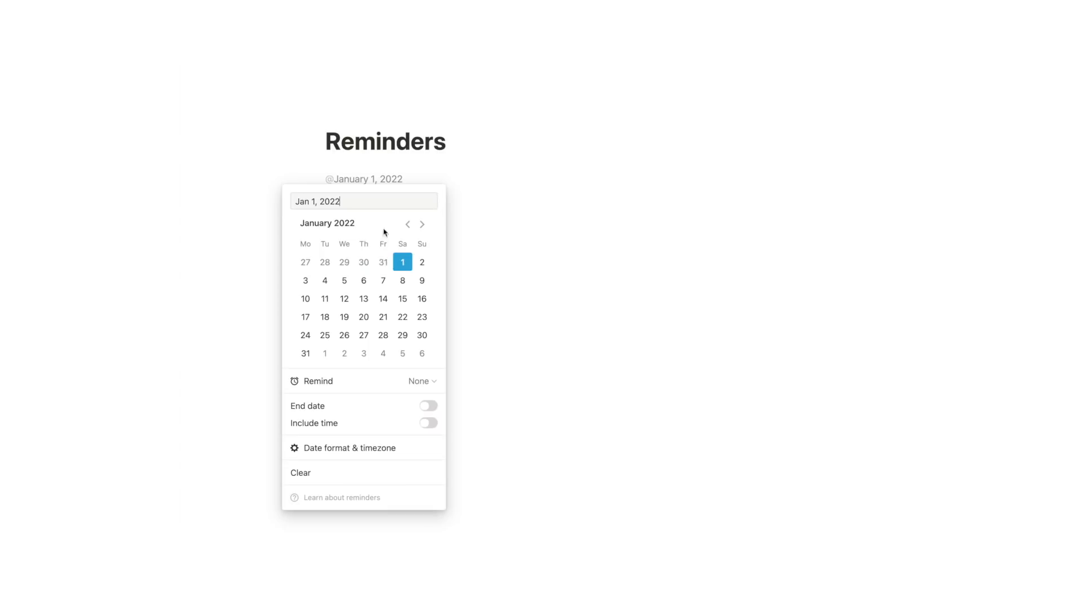
{"action": "left_click", "coordinate": [421, 381]}
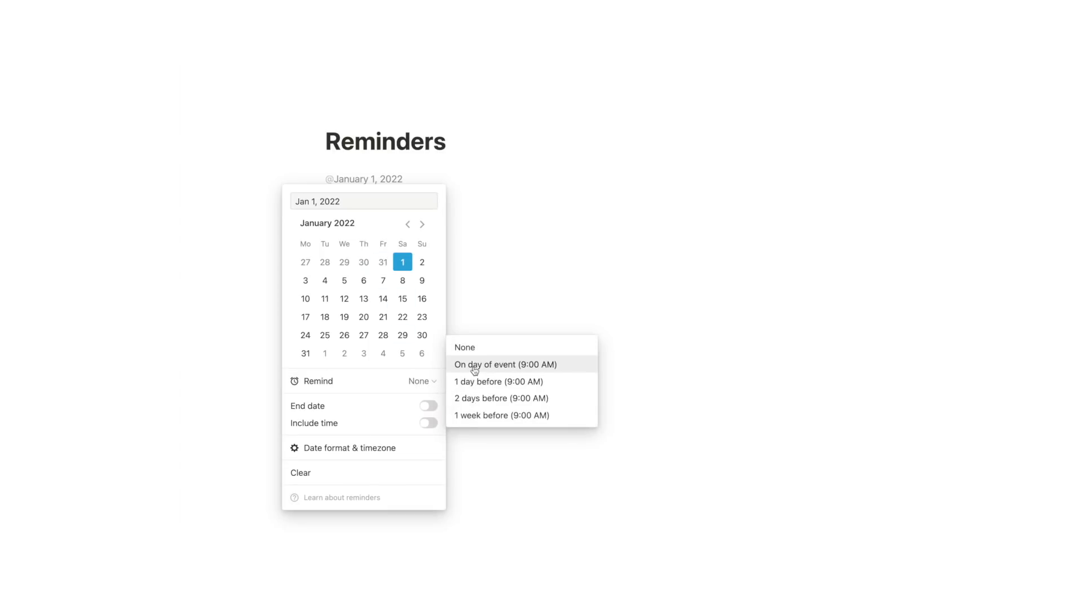
{"action": "mouse_move", "coordinate": [483, 387]}
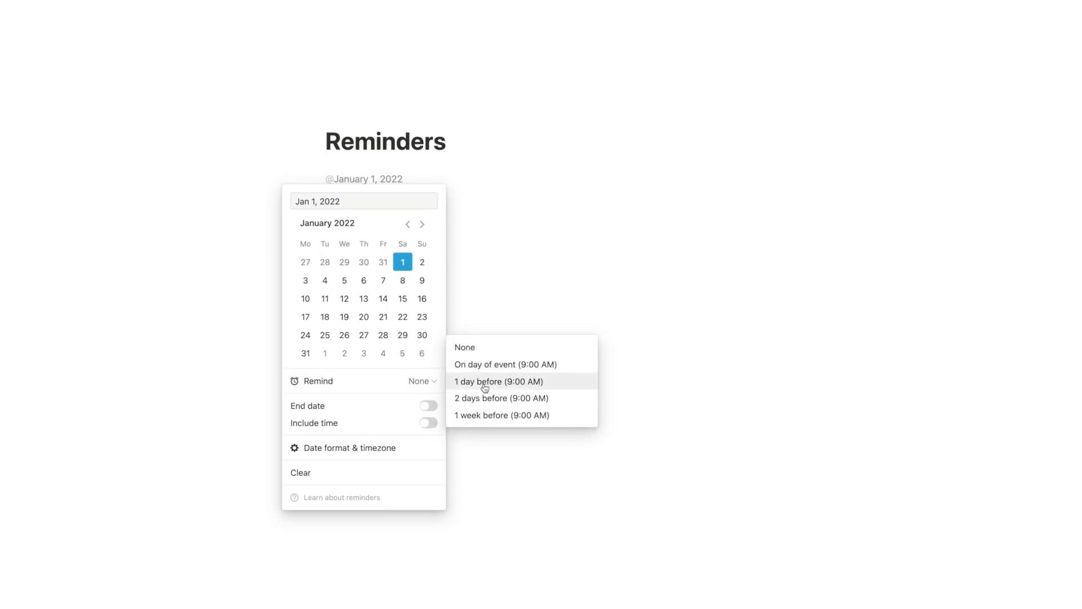
{"action": "left_click", "coordinate": [497, 381]}
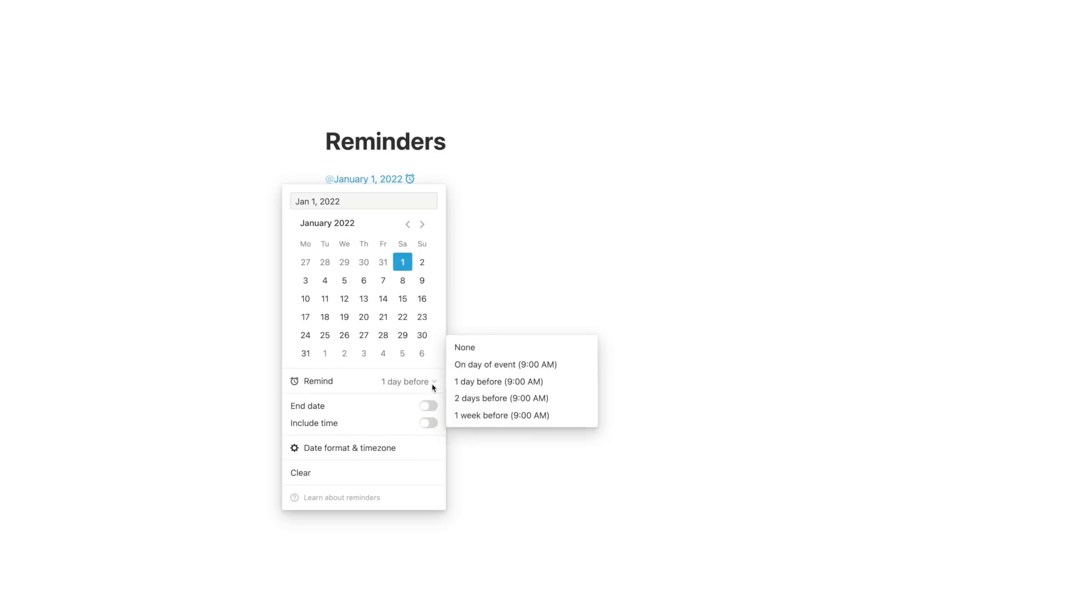
Include a time with the date and choose a time-based reminder before the event
{"action": "left_click", "coordinate": [428, 423]}
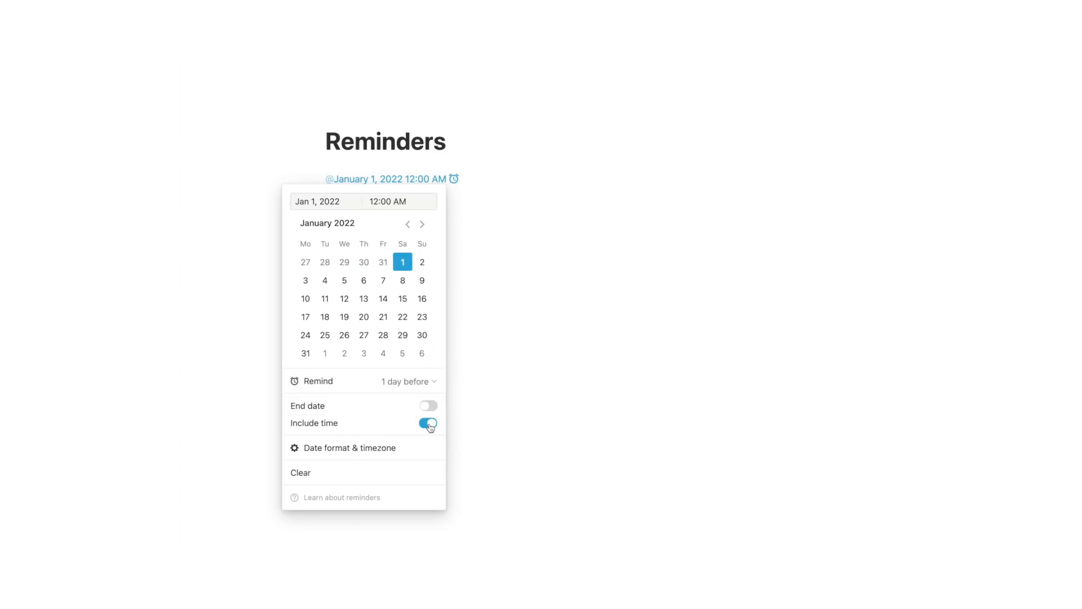
{"action": "left_click", "coordinate": [404, 381]}
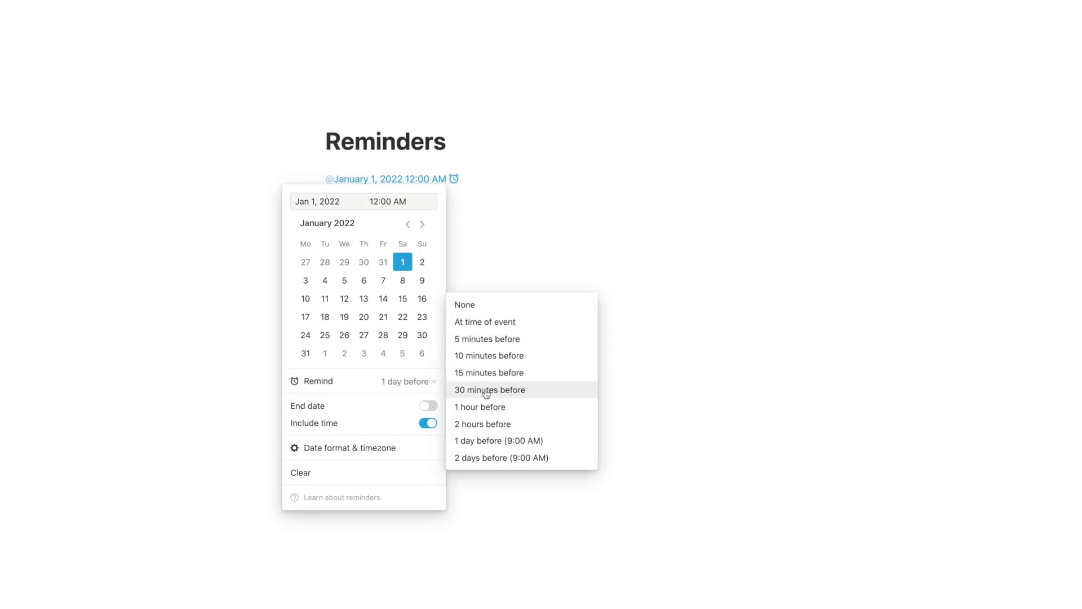
{"action": "left_click", "coordinate": [490, 390]}
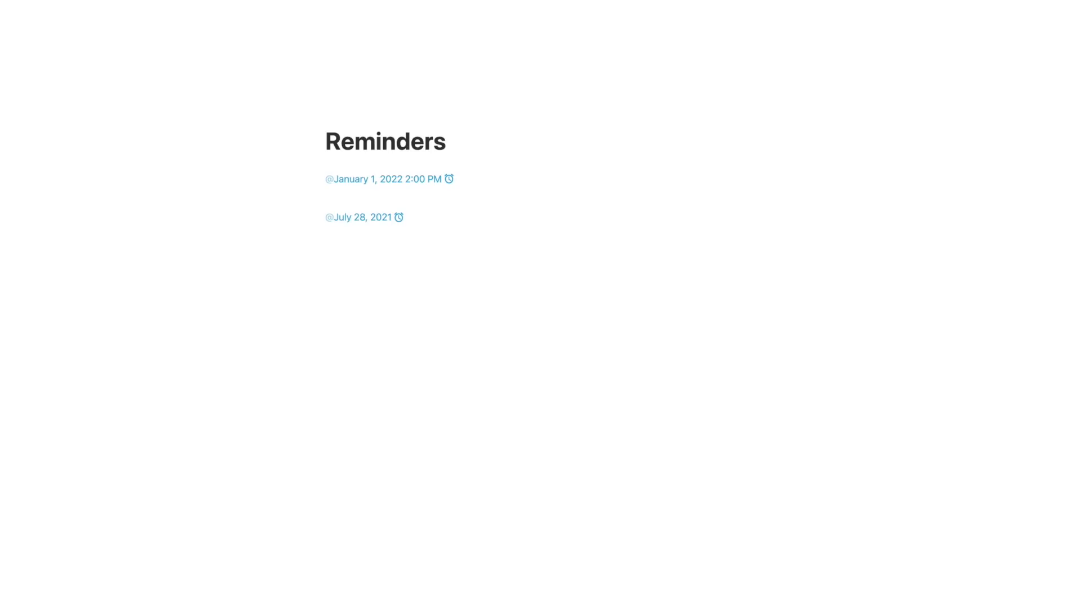
Make July 28, 2021 a timed range ending at 4:30 PM
{"action": "left_click", "coordinate": [359, 218]}
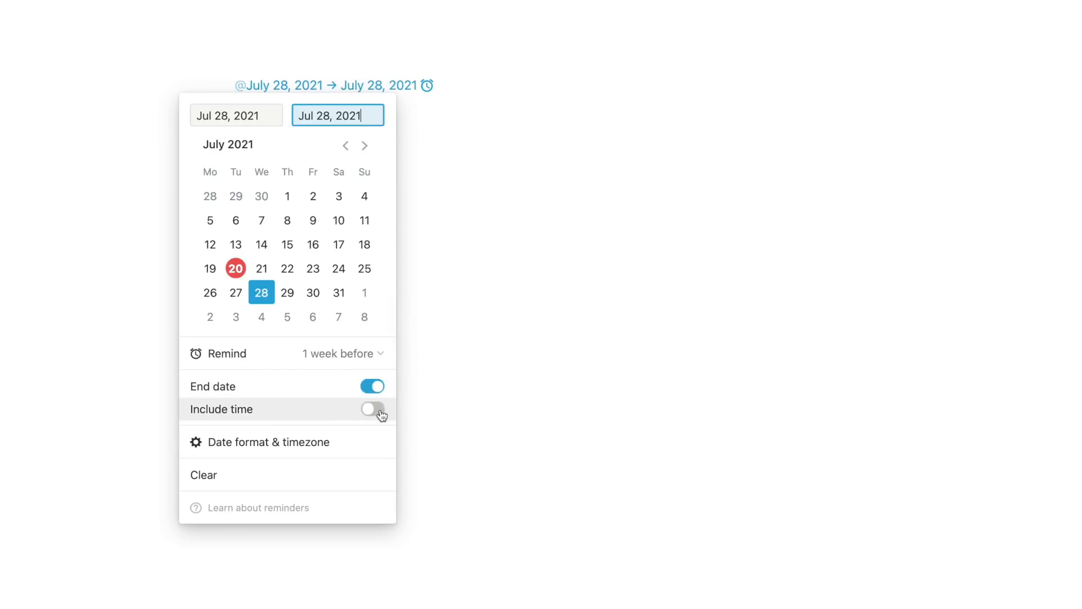
{"action": "left_click", "coordinate": [372, 410]}
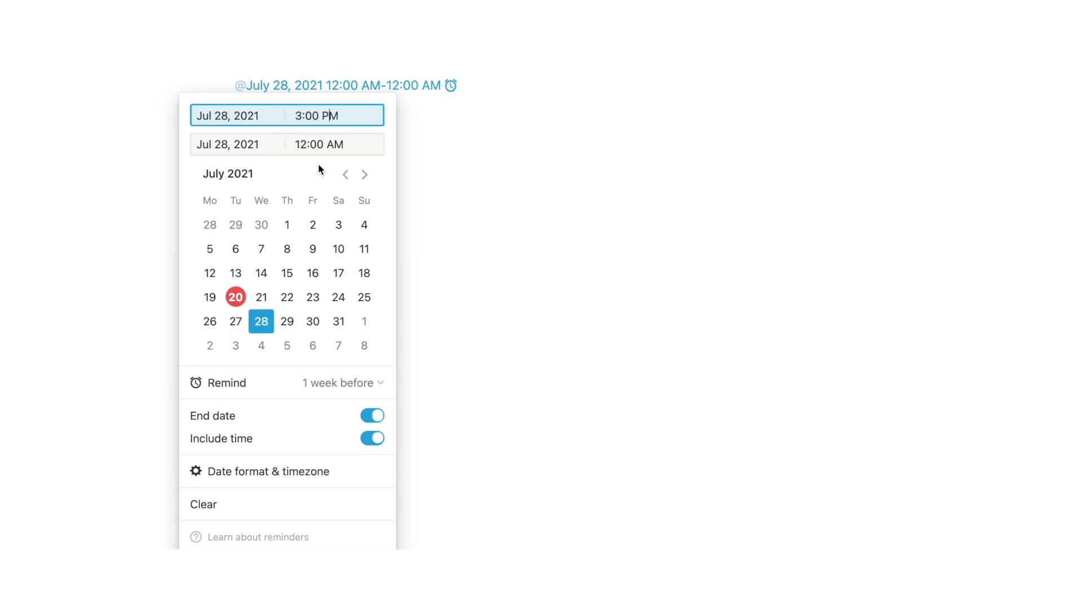
{"action": "left_click", "coordinate": [315, 144]}
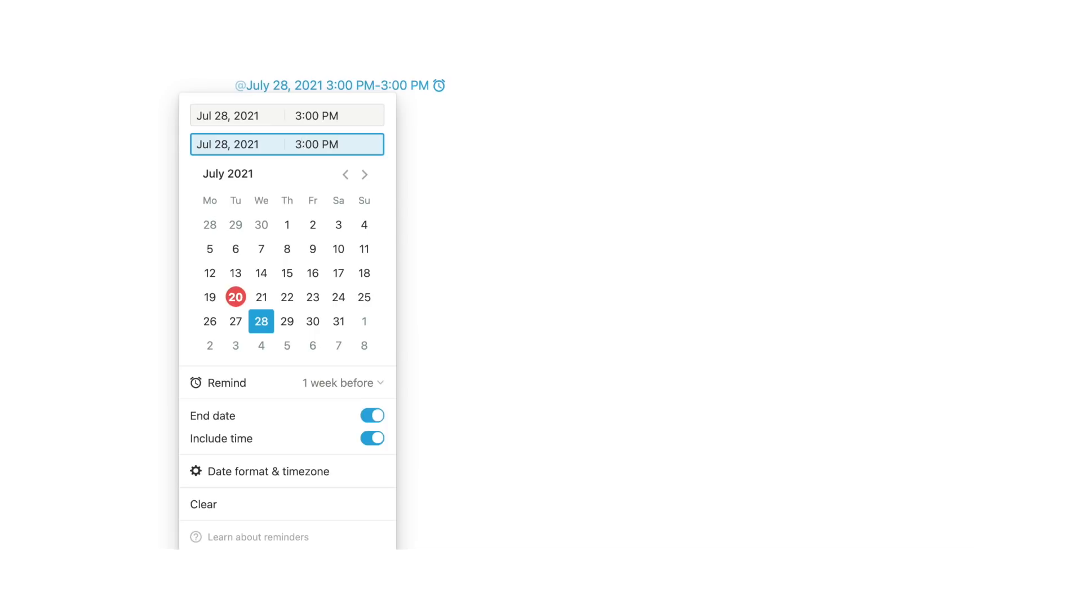
{"action": "type", "text": "4:30 PM"}
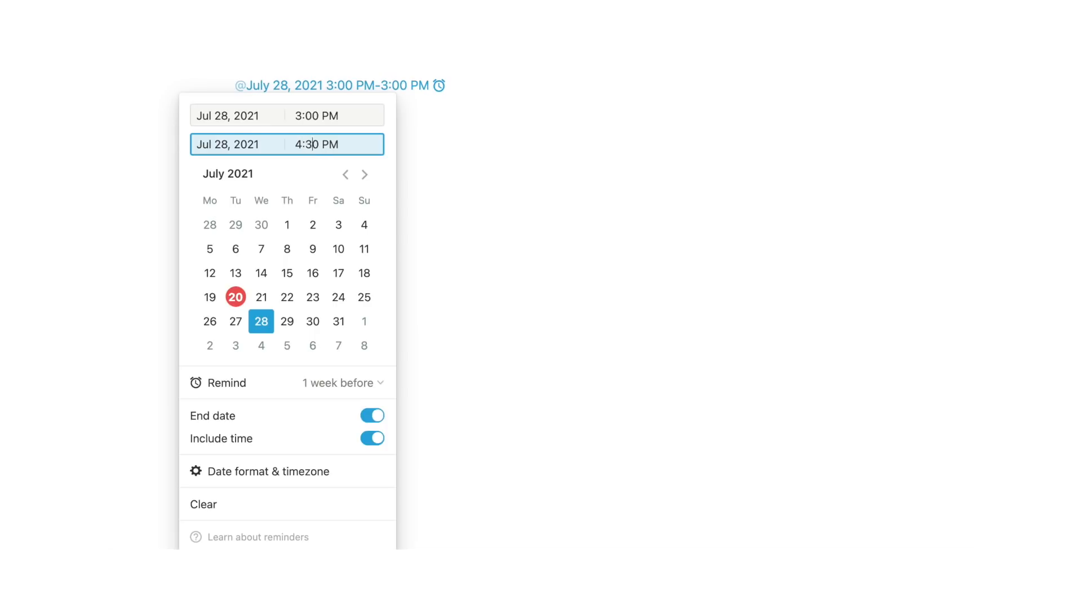
{"action": "left_click", "coordinate": [268, 471]}
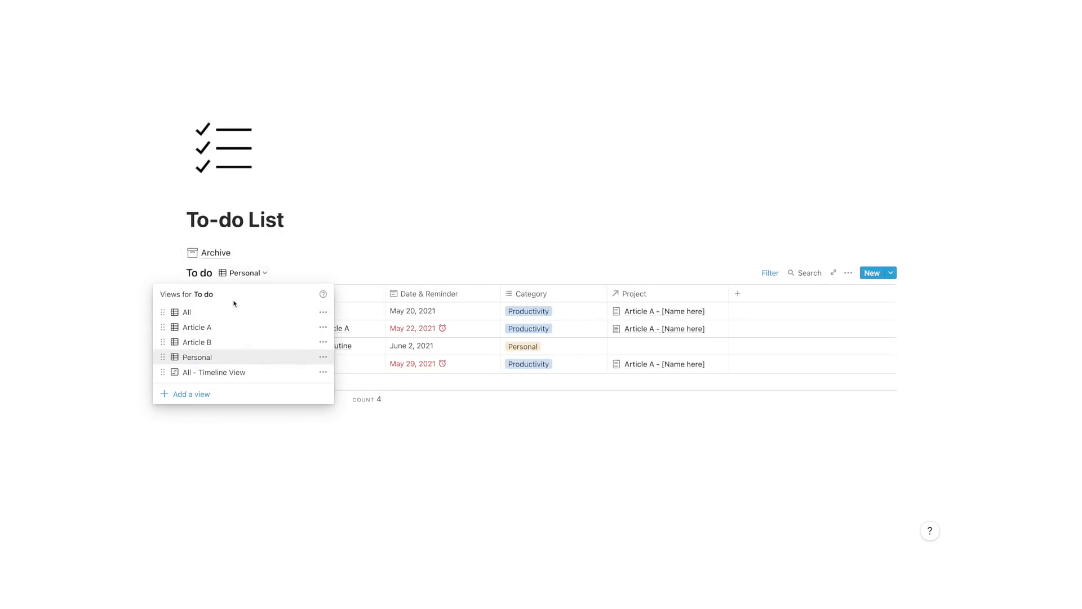
Switch the To do database to All and open the linked Article A project page
{"action": "left_click", "coordinate": [185, 311]}
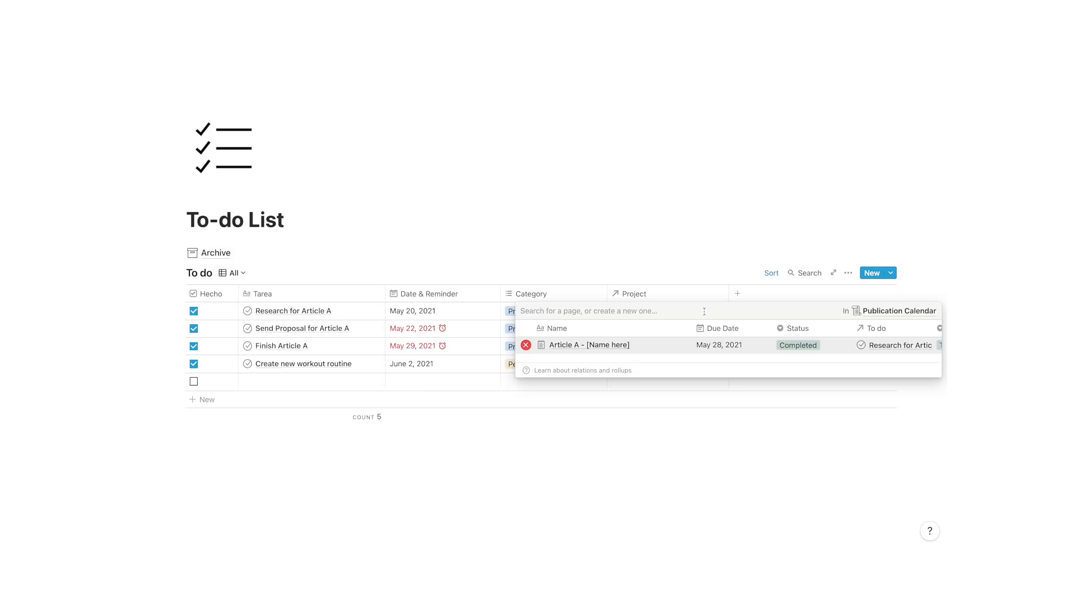
{"action": "left_click", "coordinate": [588, 345]}
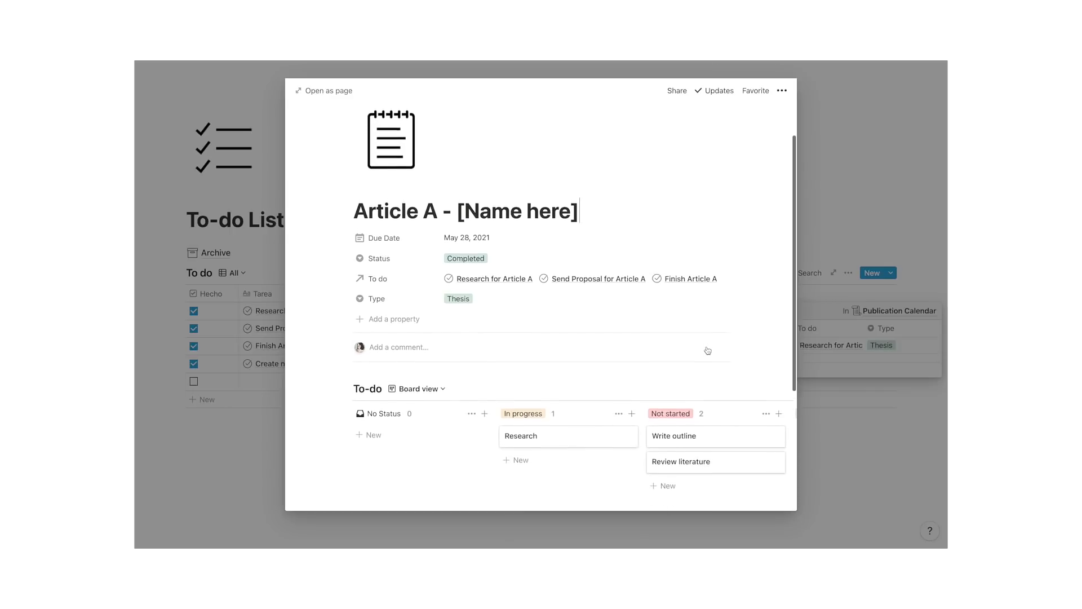
{"action": "scroll", "scroll_direction": "down", "scroll_amount": 3}
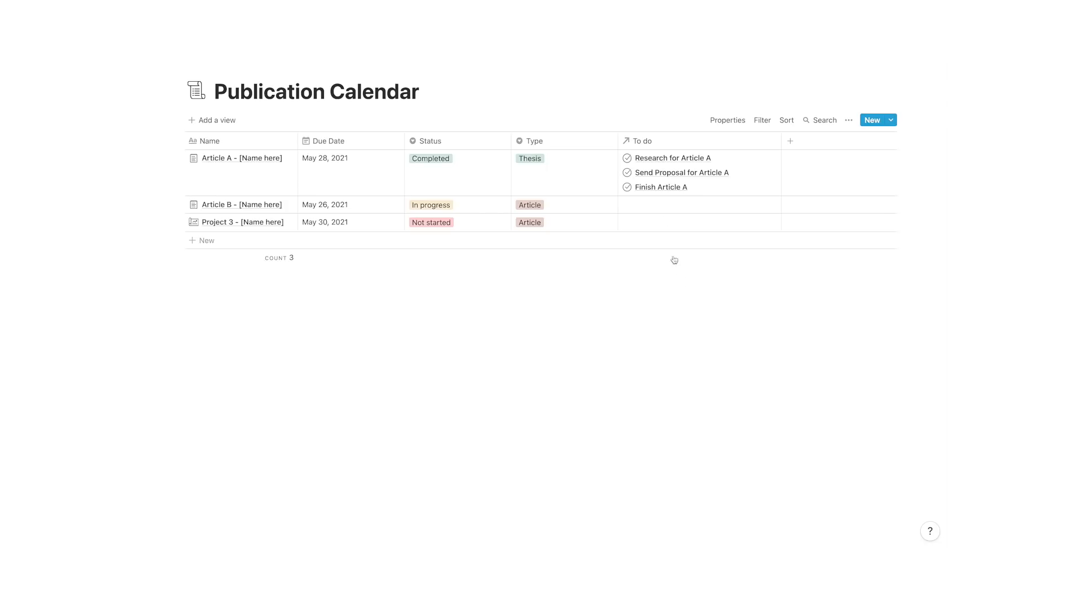
Show the To do relation column's property menu in the Publication Calendar database
{"action": "left_click", "coordinate": [642, 141]}
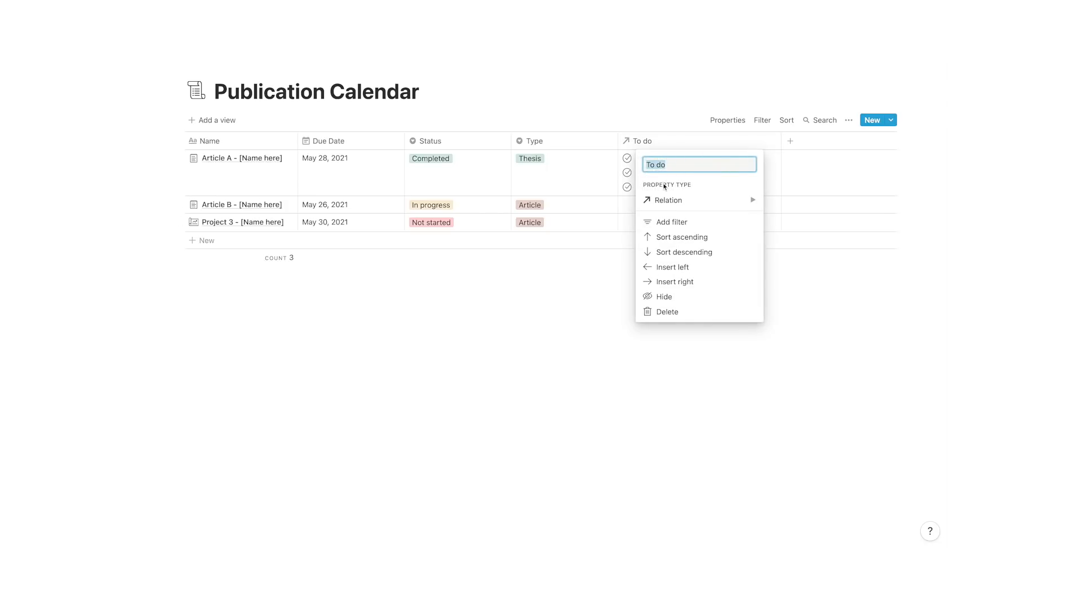
{"action": "mouse_move", "coordinate": [605, 291]}
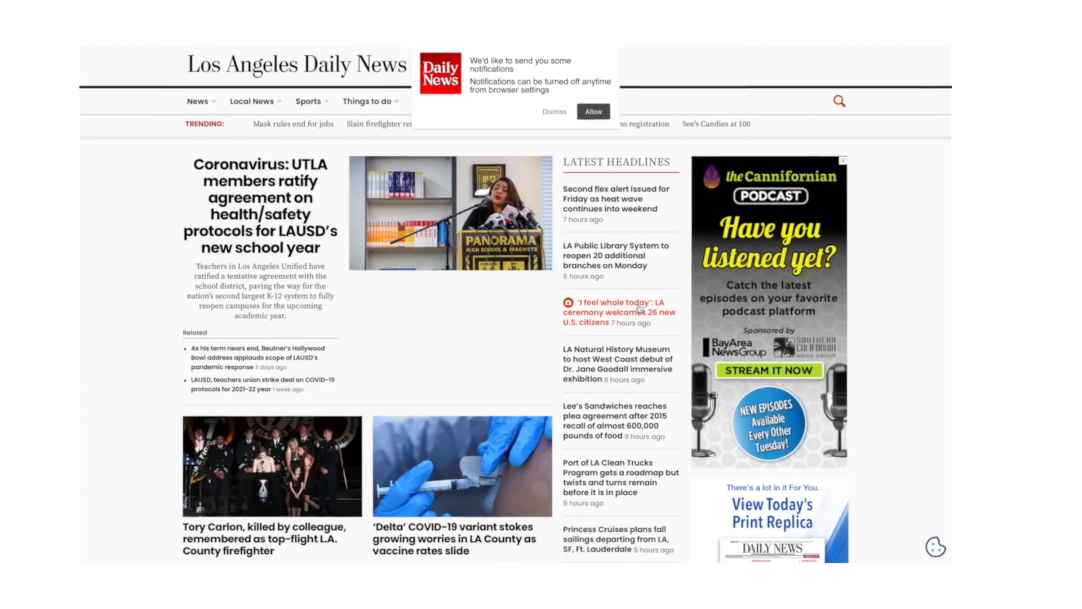
Read the Daily News story about 26 new U.S. citizens, then skim the SELF makeup guide
{"action": "left_click", "coordinate": [640, 312]}
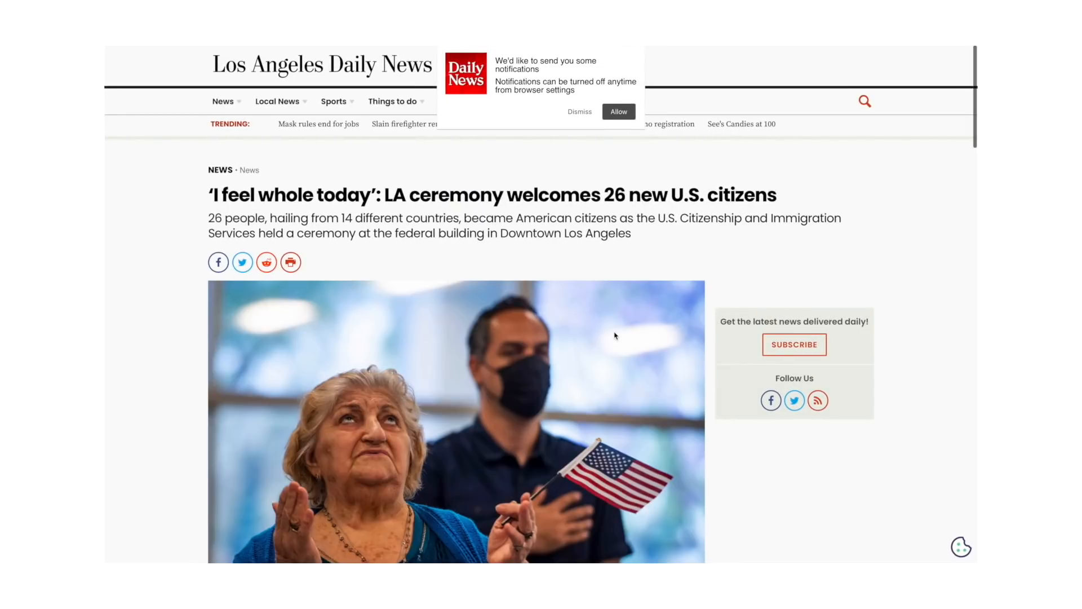
{"action": "scroll", "scroll_direction": "down", "scroll_amount": 3}
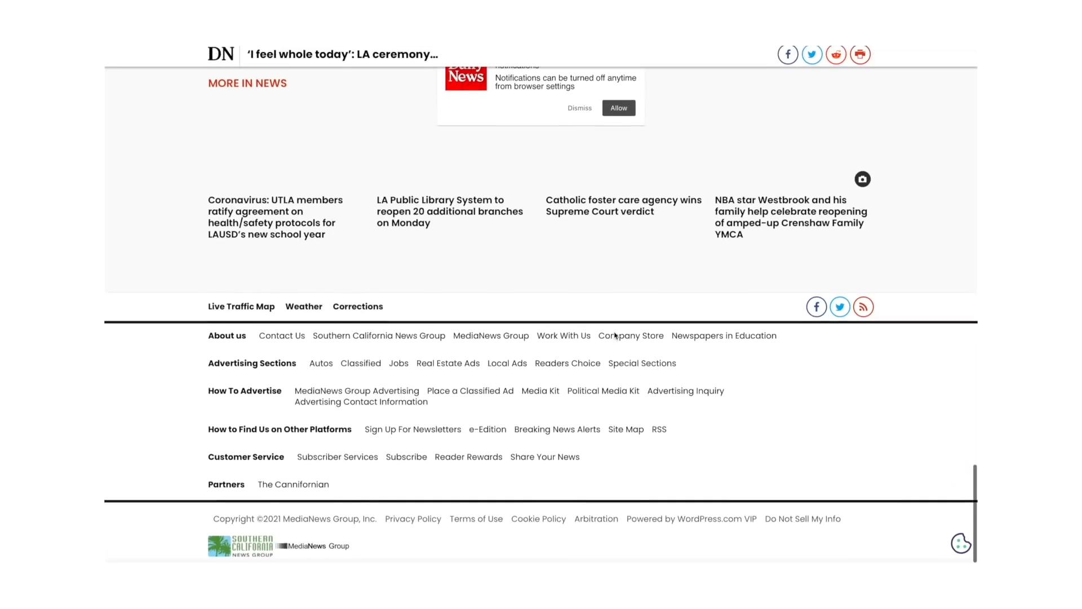
{"action": "scroll", "scroll_direction": "up", "scroll_amount": 3}
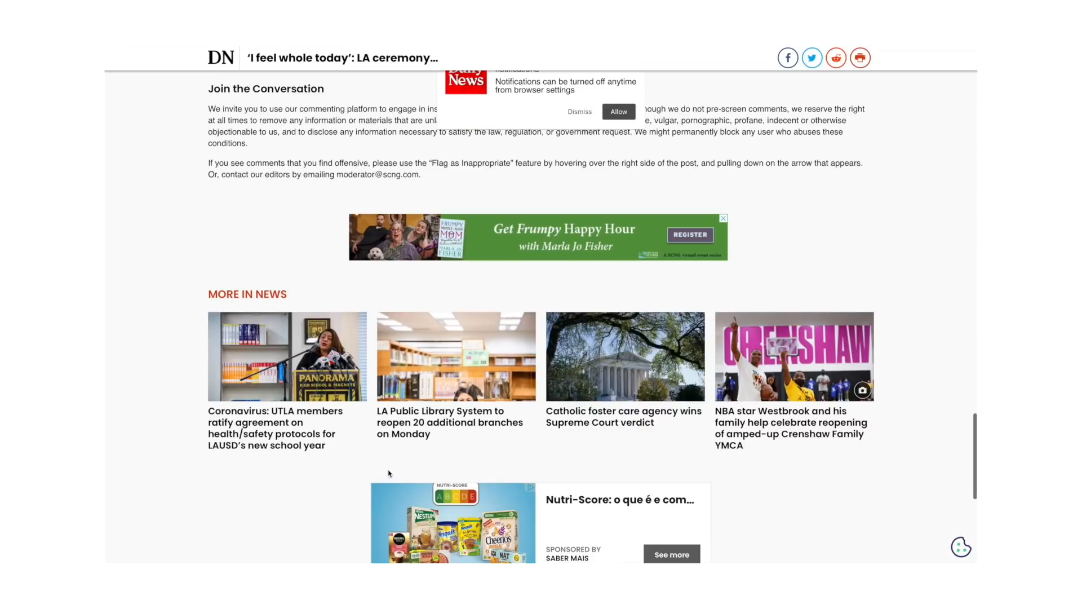
{"action": "scroll", "scroll_direction": "down", "scroll_amount": 3}
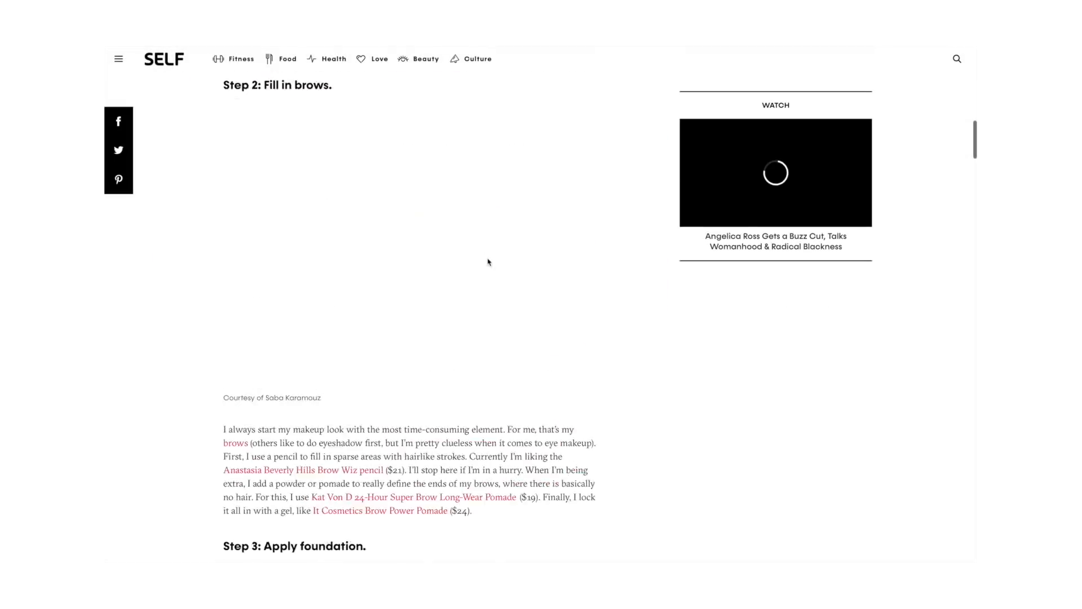
{"action": "scroll", "scroll_direction": "up", "scroll_amount": 3}
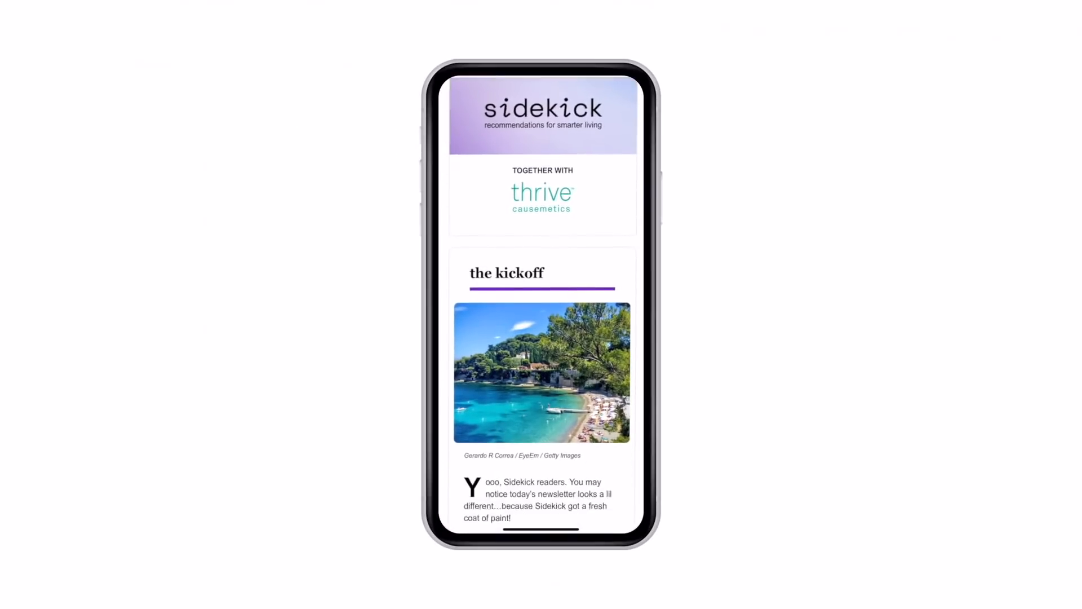
Scroll the newsletter past its work and live sections to the Thrive Causemetics sponsor
{"action": "scroll", "scroll_direction": "down", "scroll_amount": 3}
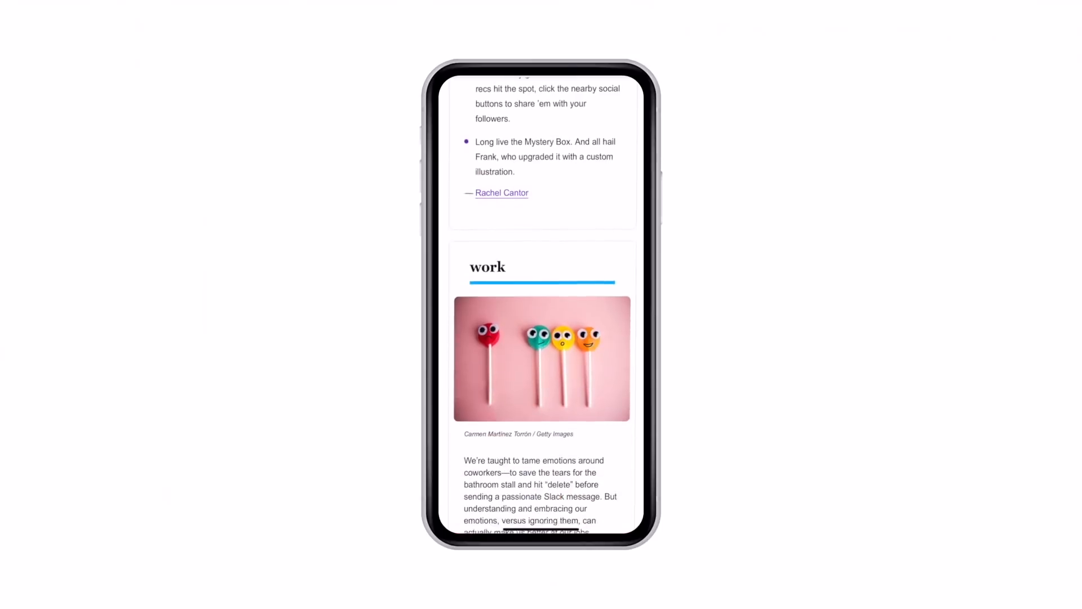
{"action": "scroll", "scroll_direction": "down", "scroll_amount": 3}
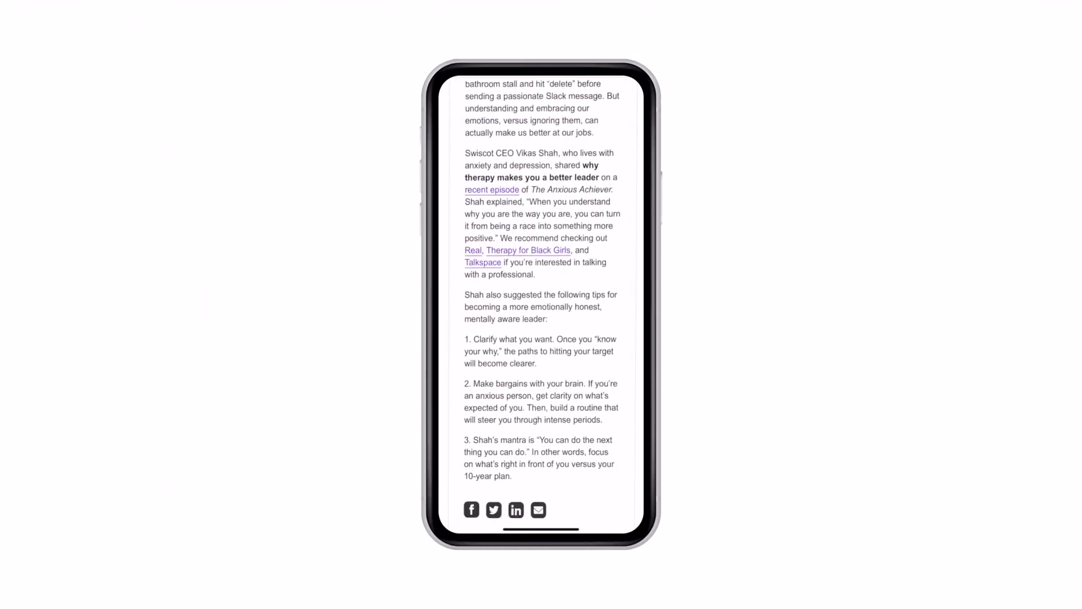
{"action": "scroll", "scroll_direction": "down", "scroll_amount": 3}
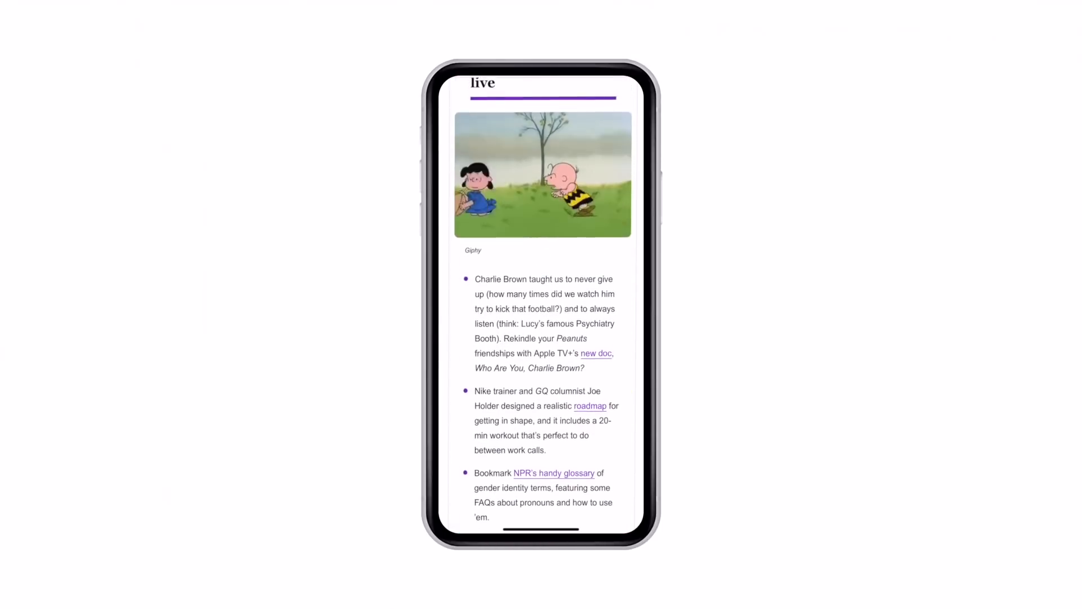
{"action": "scroll", "scroll_direction": "down", "scroll_amount": 3}
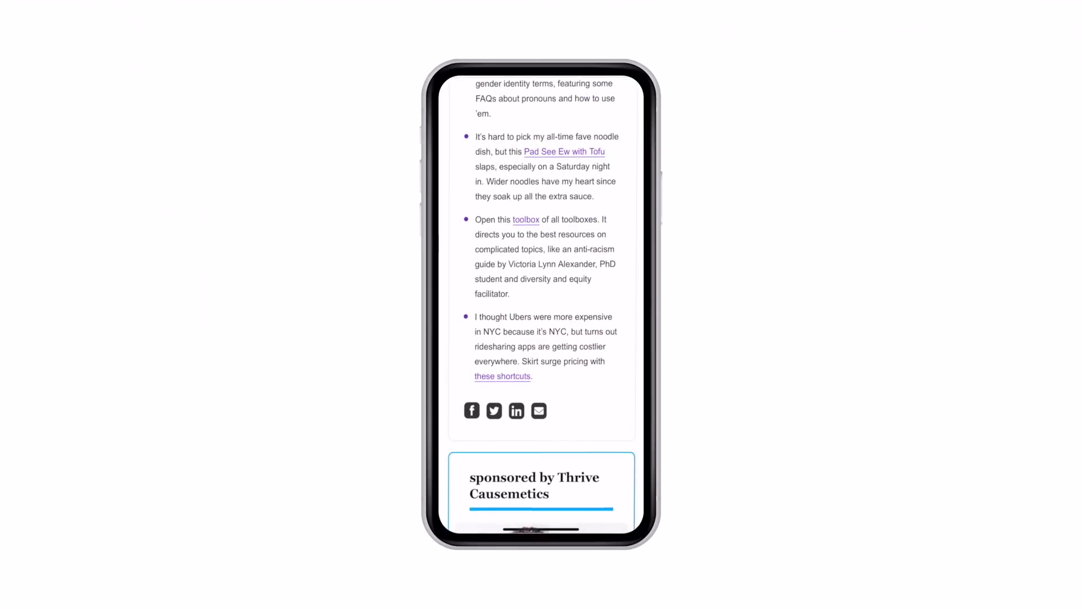